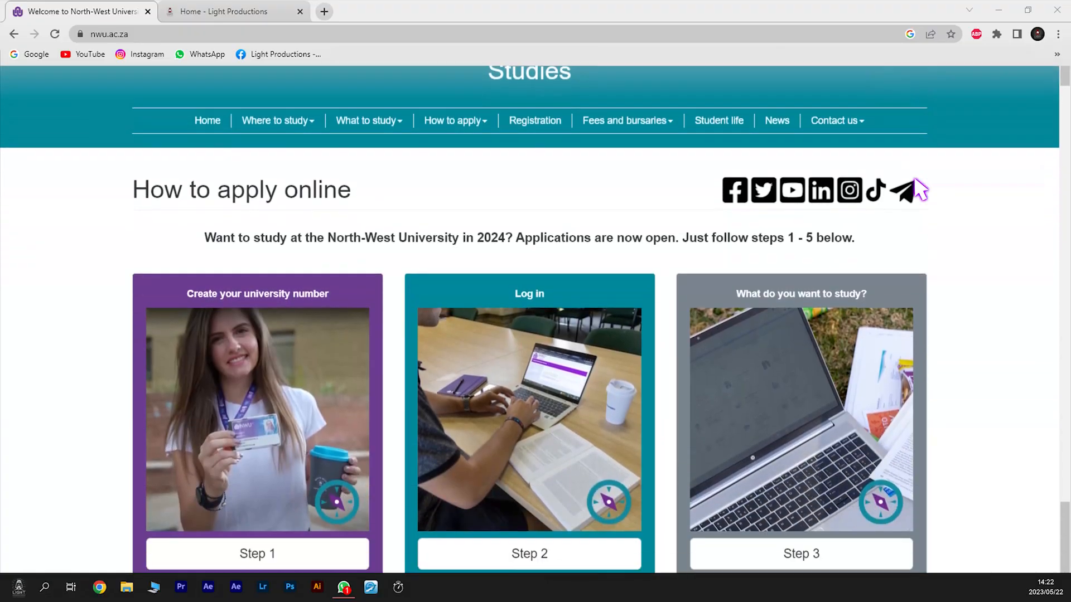
Go to Step 1, Create your university number, on the How to apply online page.
scroll(down, 3)
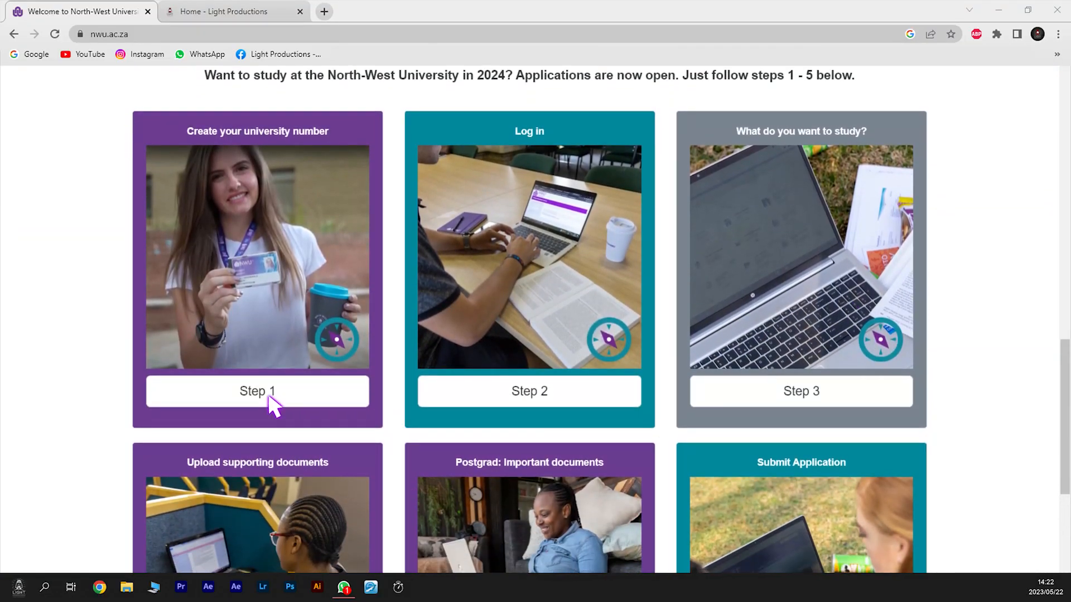
click(256, 390)
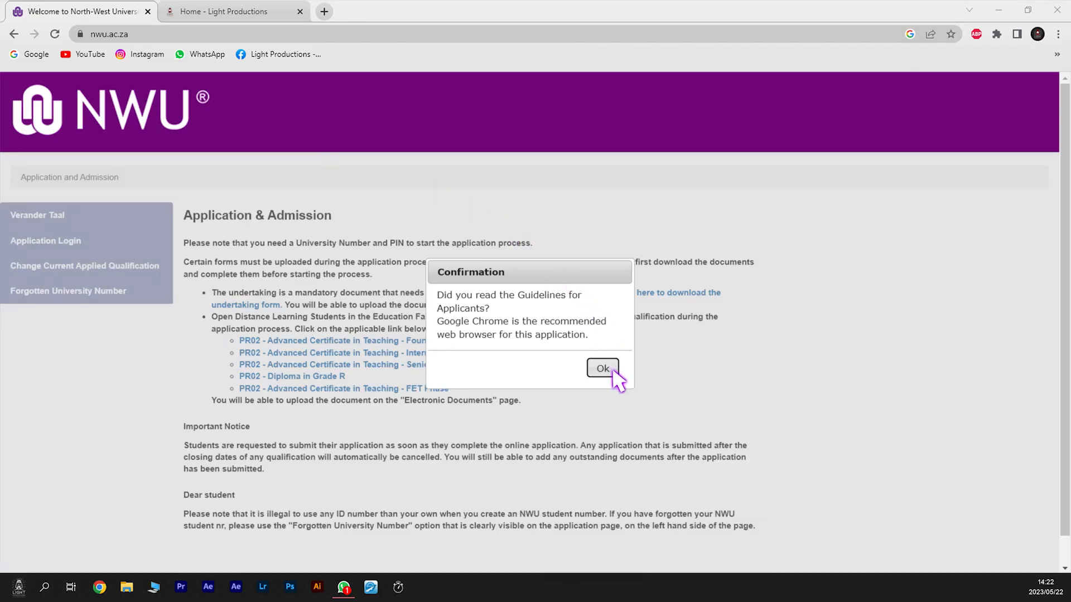
Confirm Ok on the Guidelines for Applicants dialog.
click(602, 368)
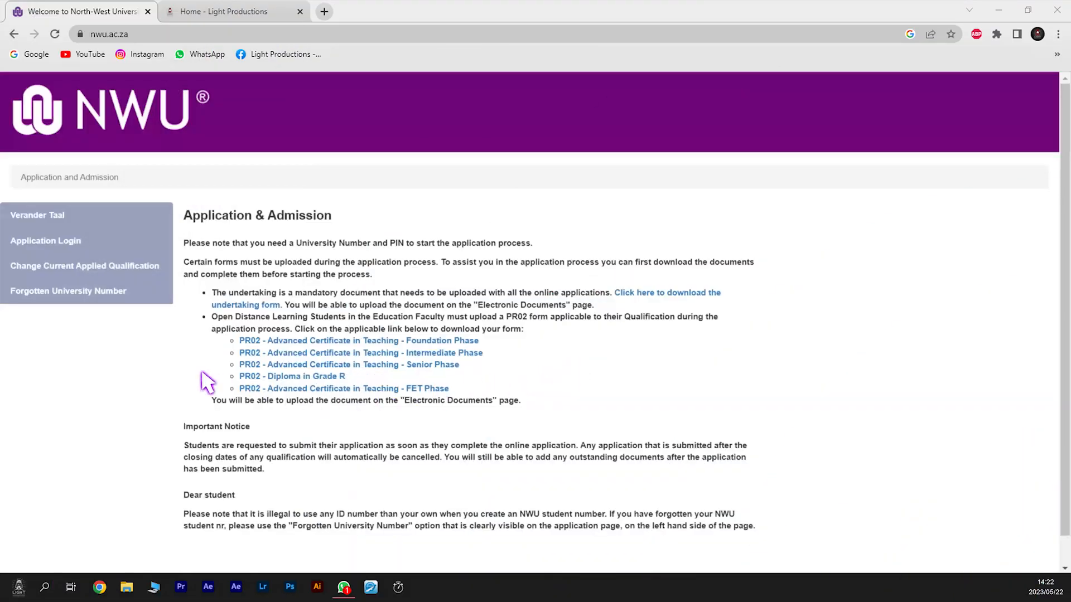
mouse_move(46, 240)
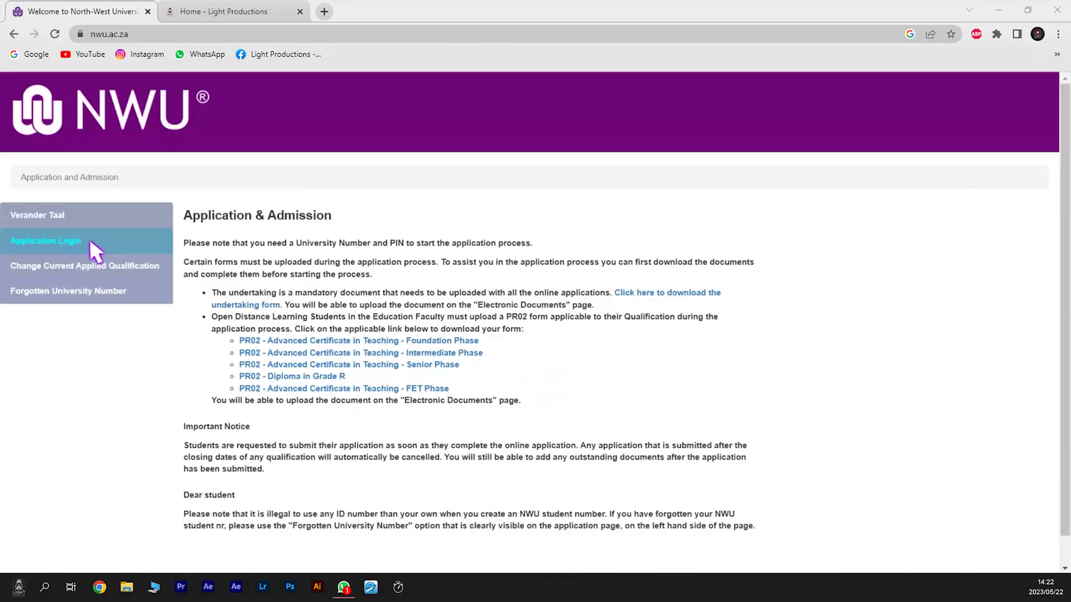
click(45, 240)
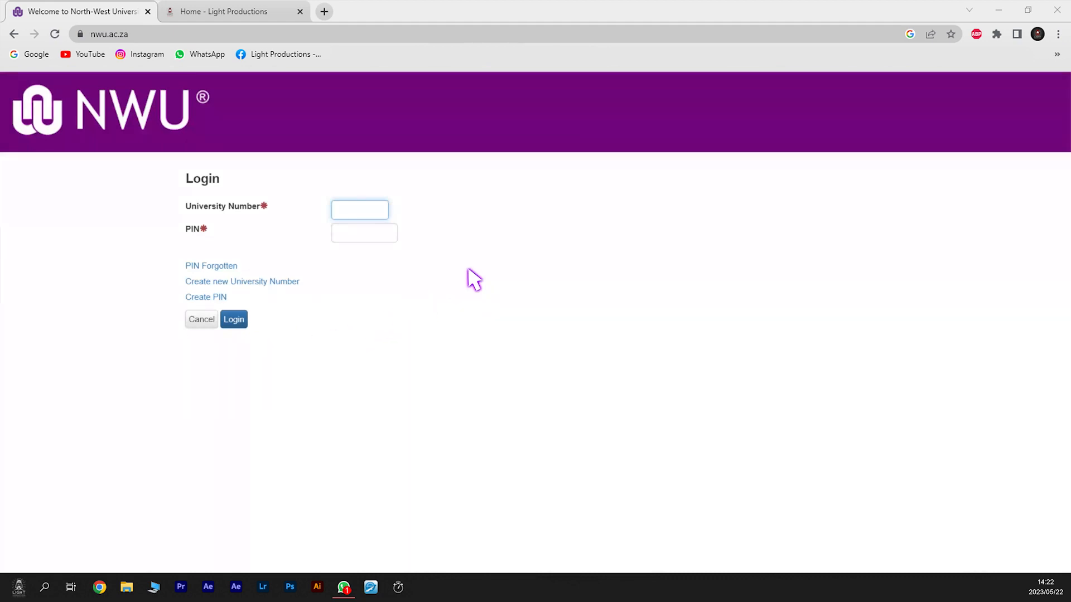
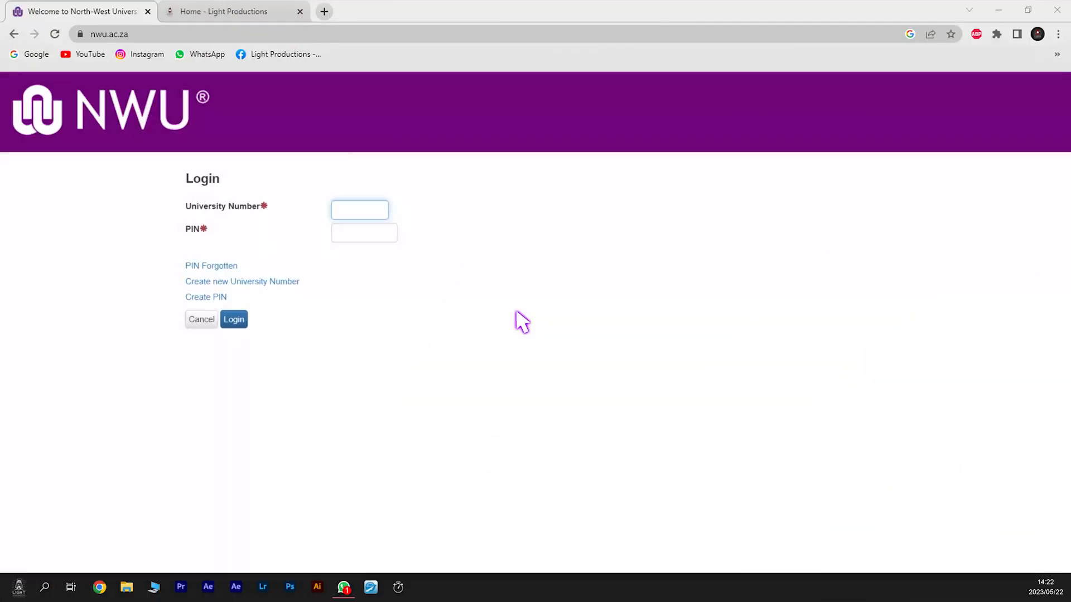
Create a new university number with surname Mabe, log in and begin a New Application for 2024.
click(241, 281)
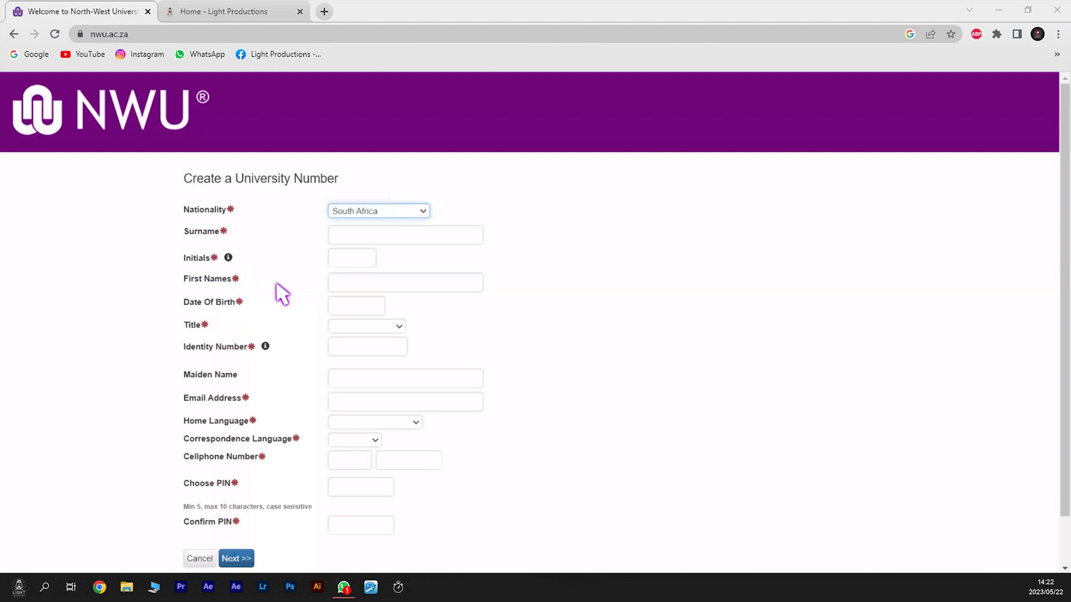
mouse_move(569, 207)
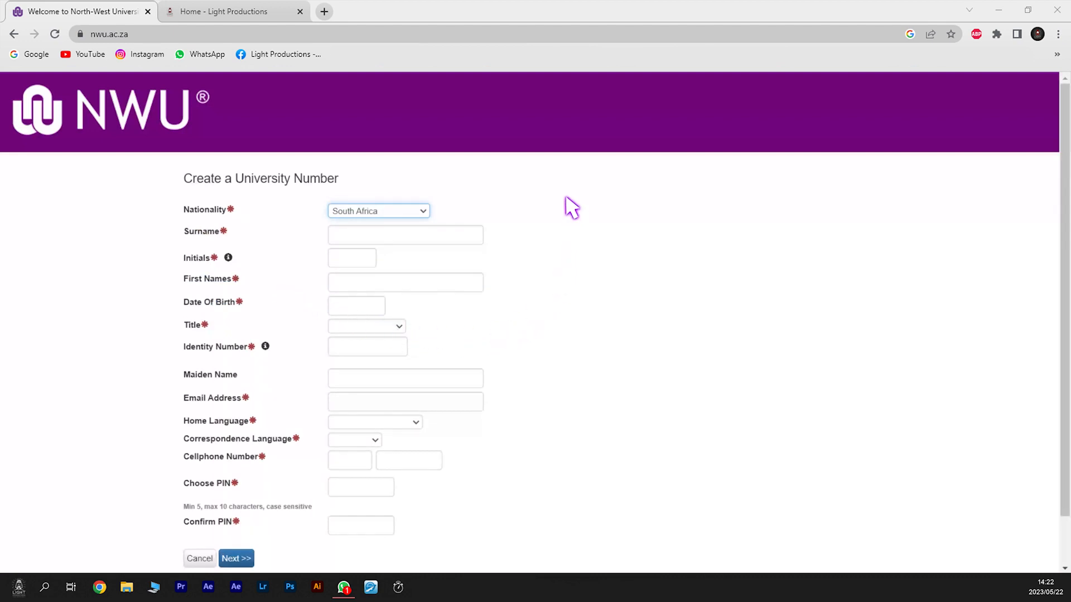
text(Mabe)
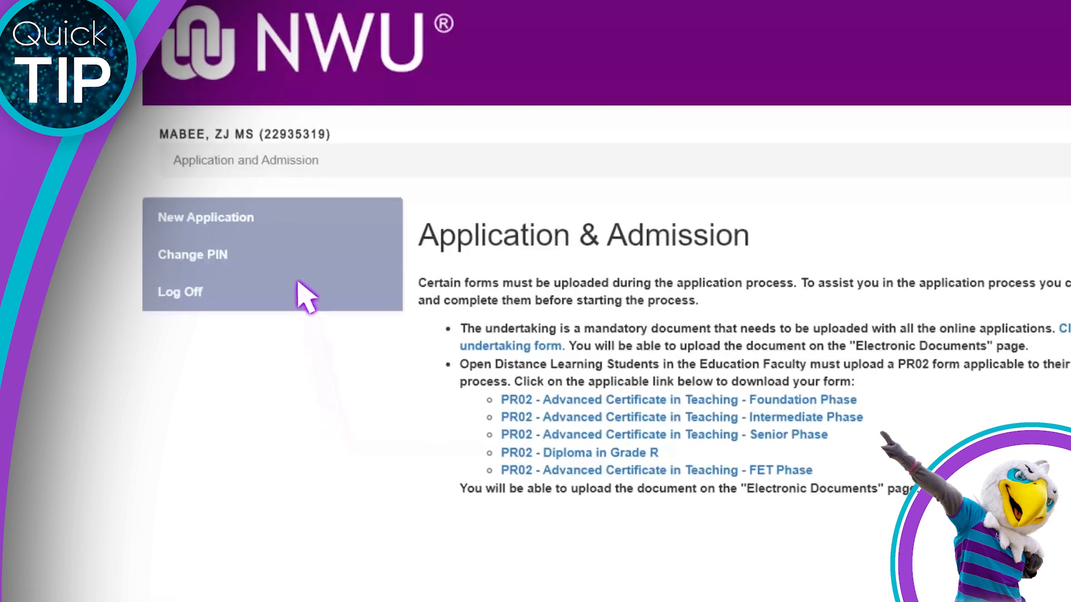
click(206, 217)
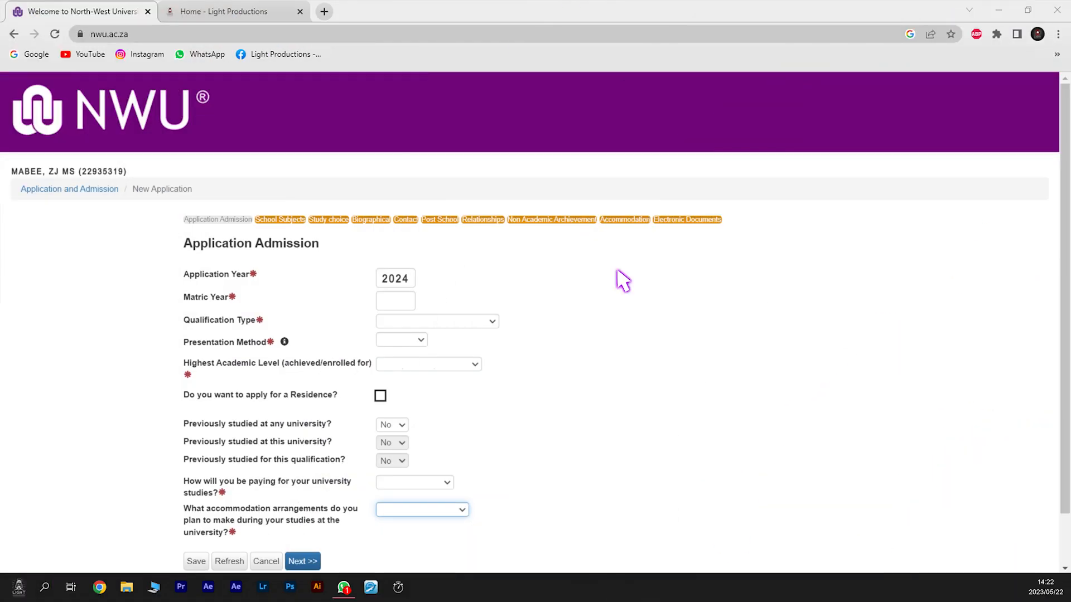
mouse_move(345, 266)
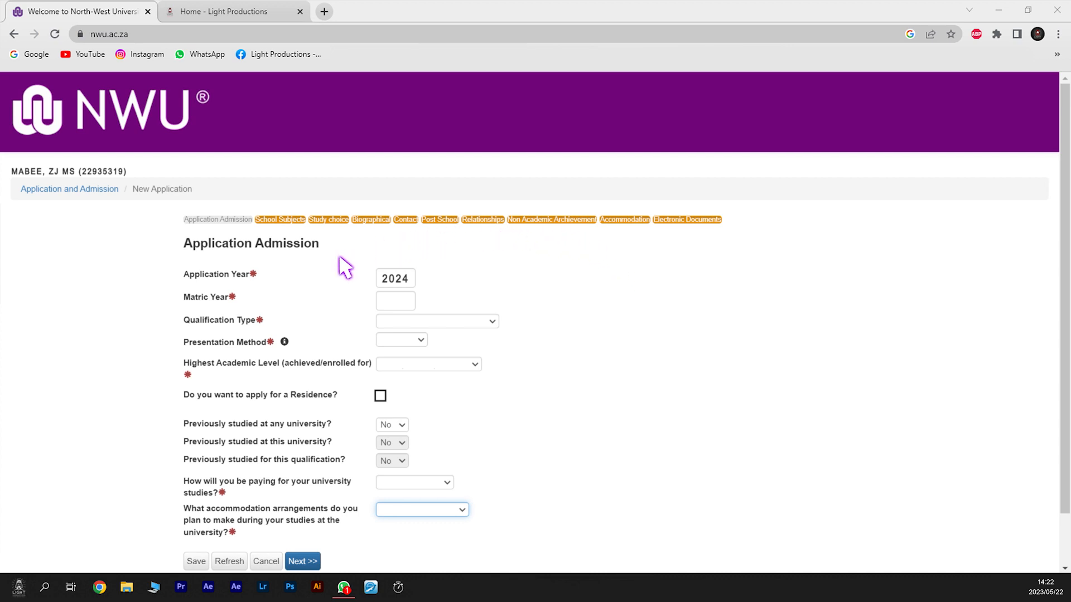
mouse_move(526, 298)
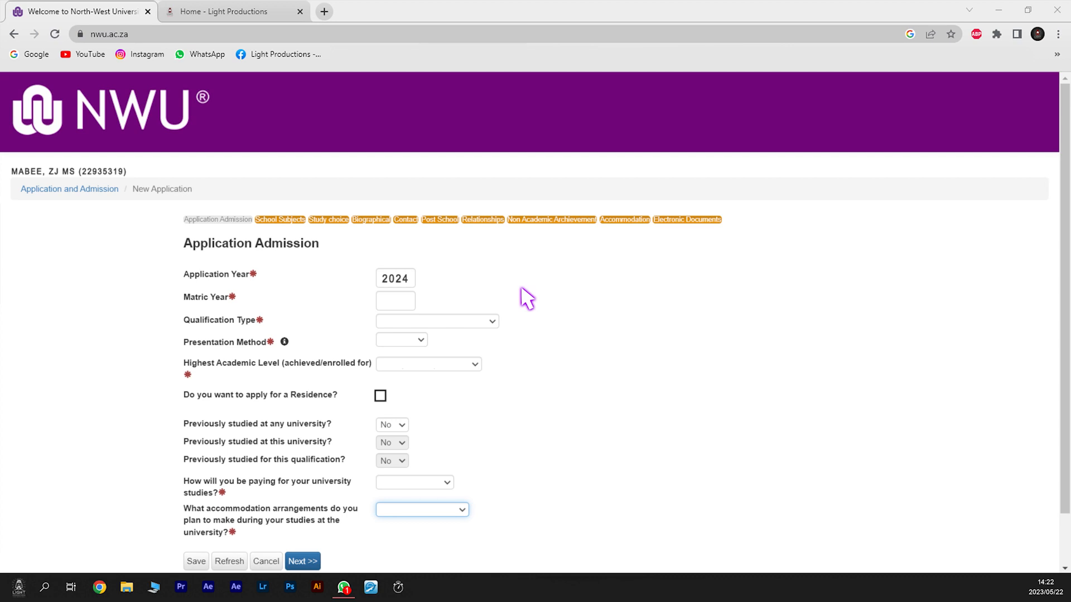
Enter matric year 2014, Undergraduate Qualification type and Contact presentation method.
text(2014)
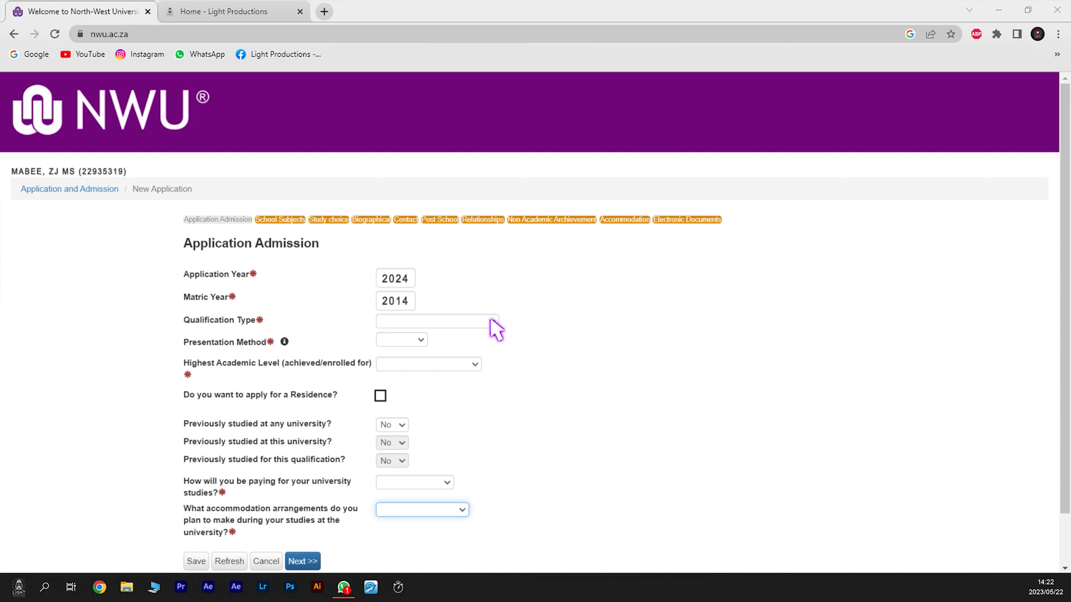
click(437, 321)
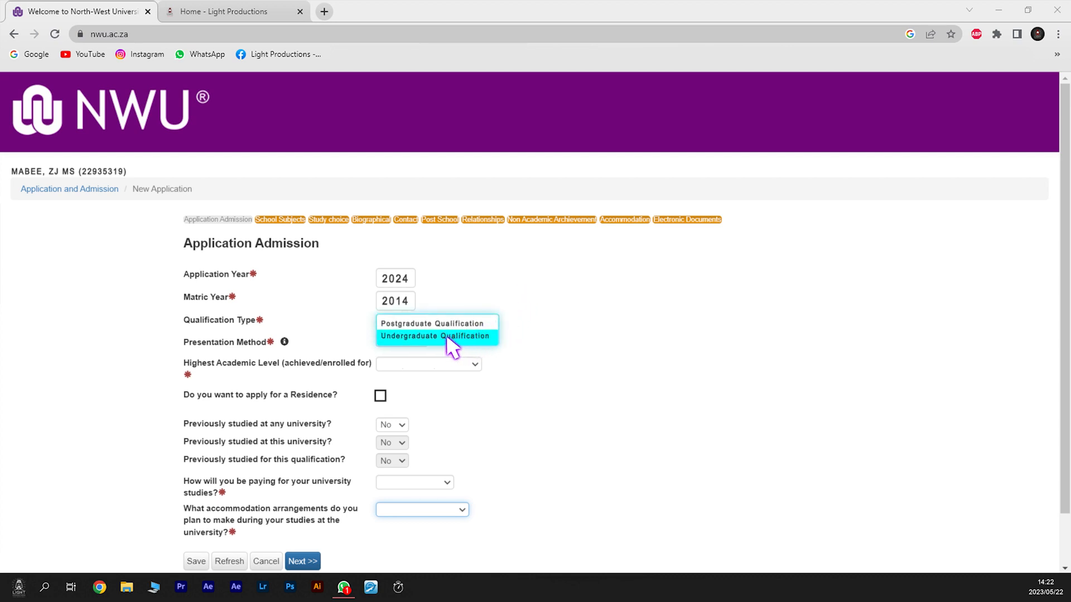
click(434, 336)
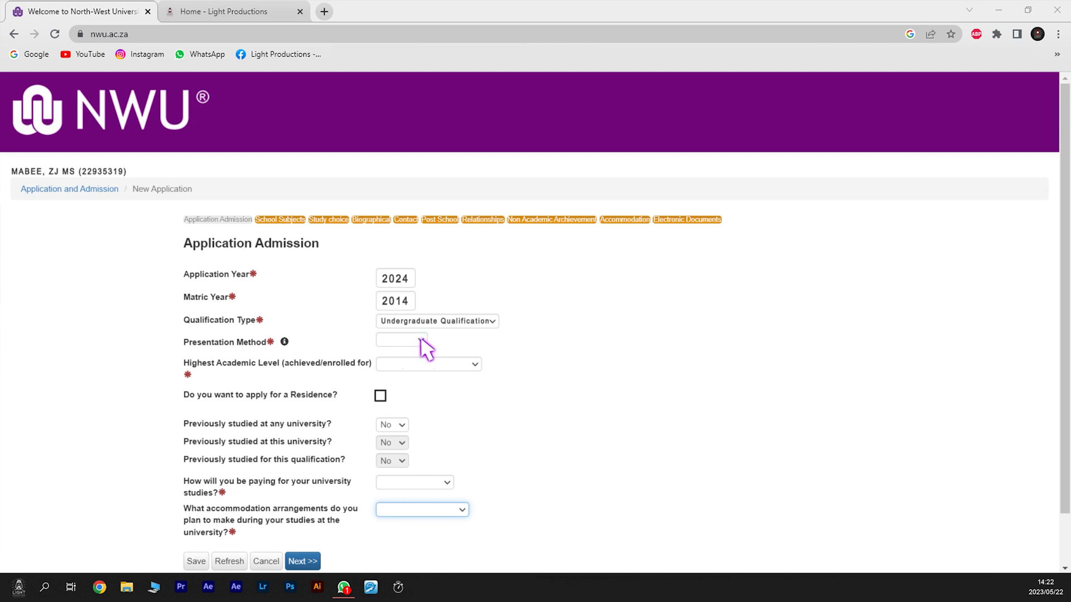
click(401, 340)
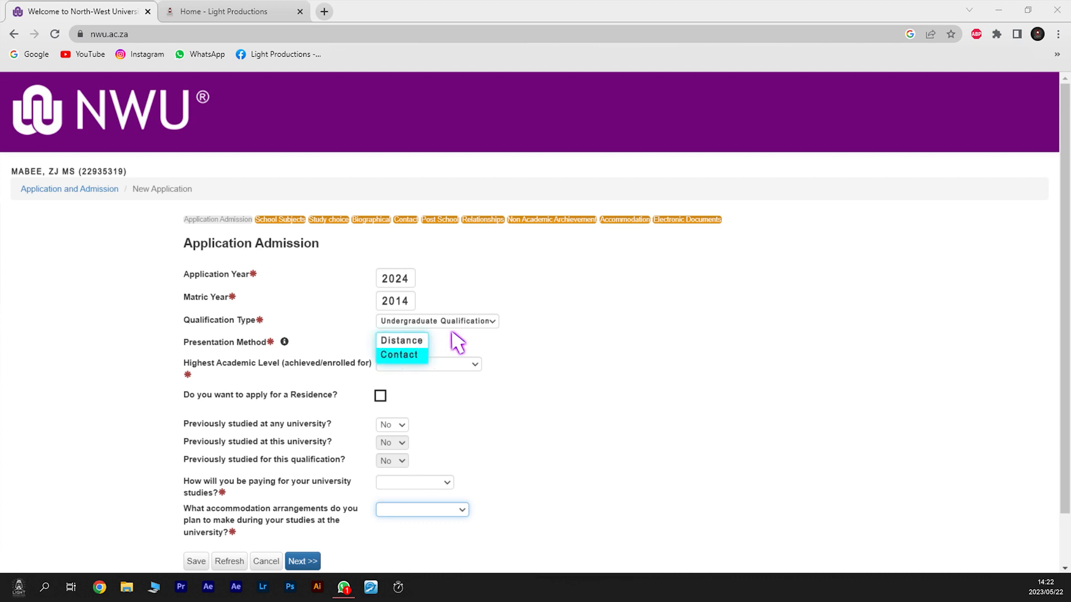
click(399, 354)
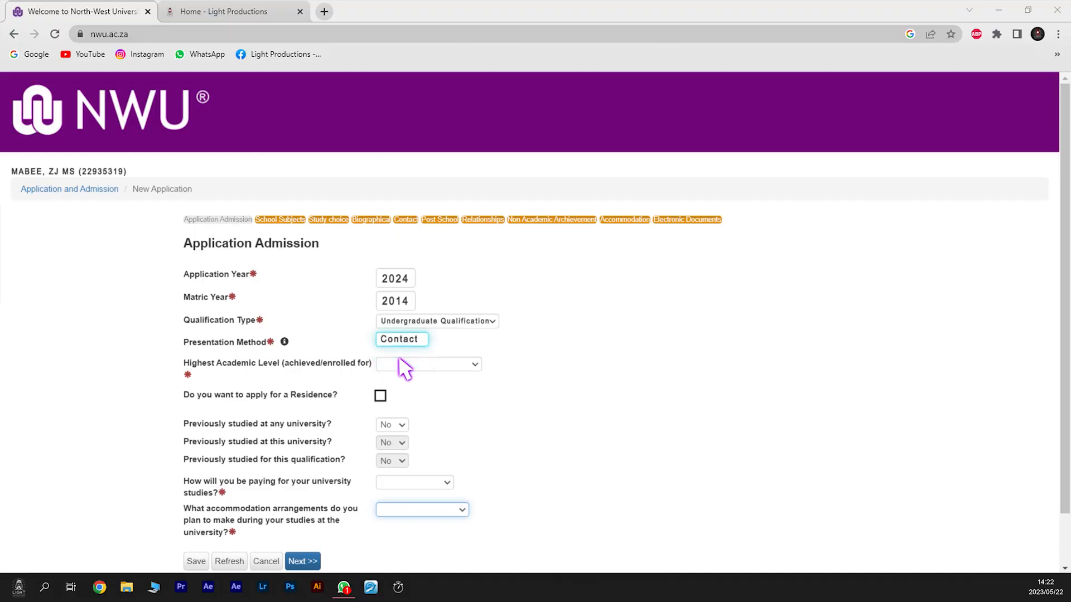
Set highest academic level to a.SA Educ Dept NSC and tick the Residence request.
click(426, 364)
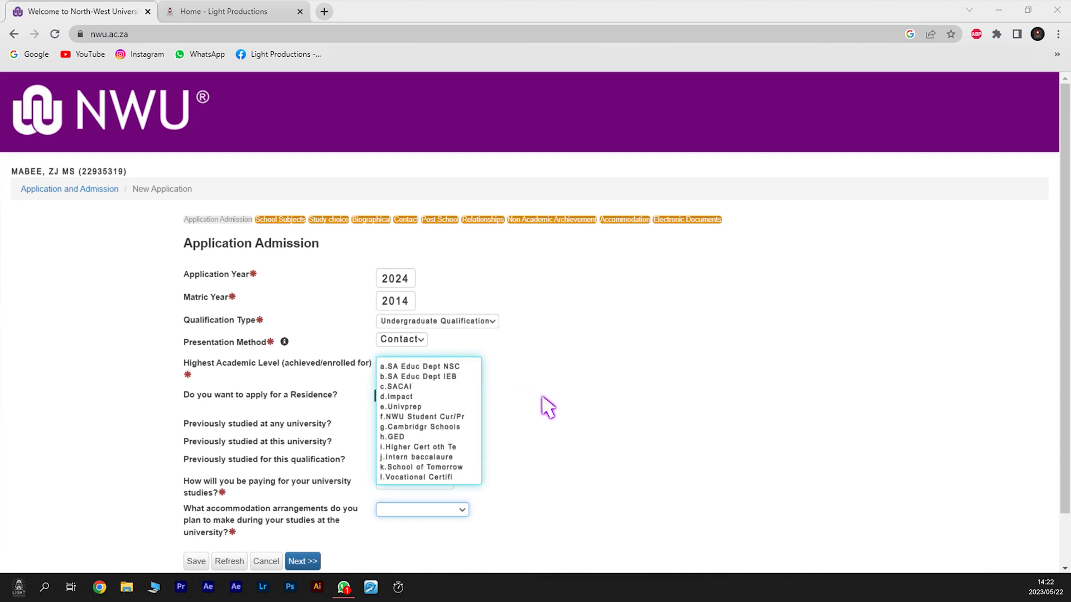
mouse_move(559, 436)
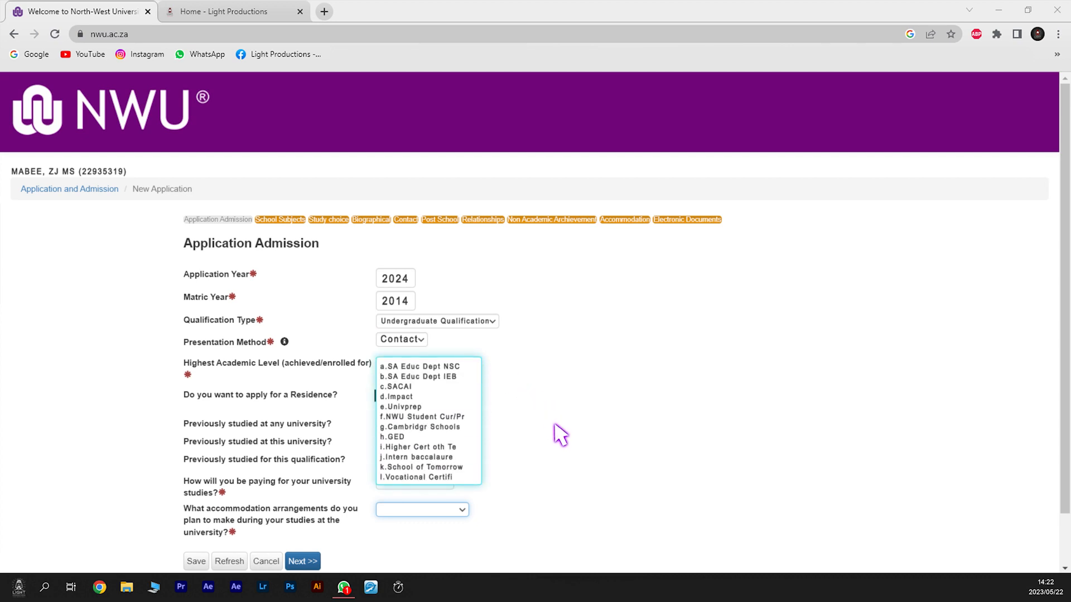
click(420, 366)
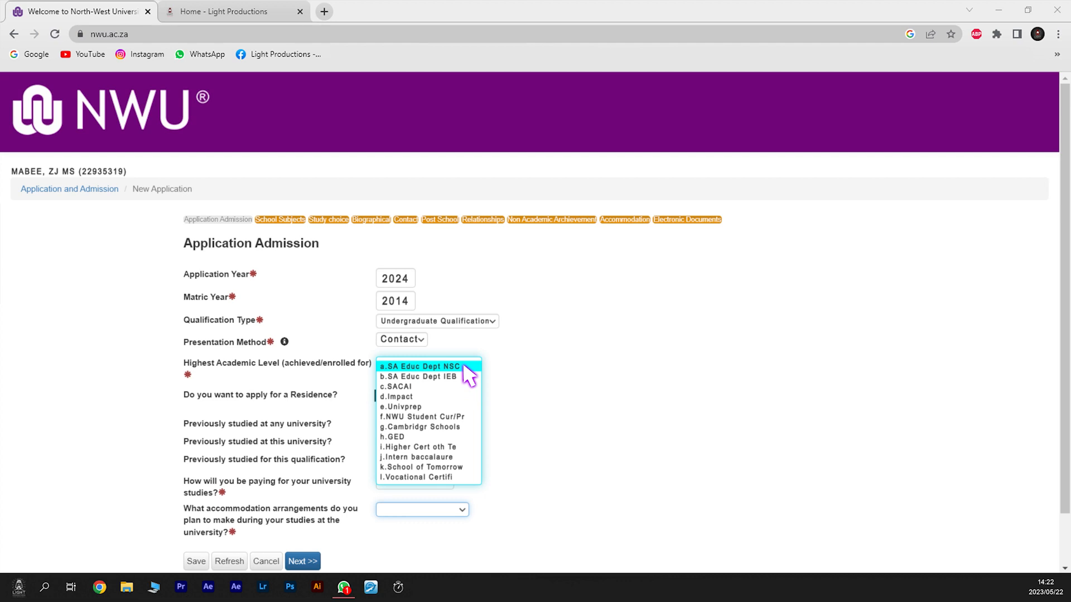
click(426, 366)
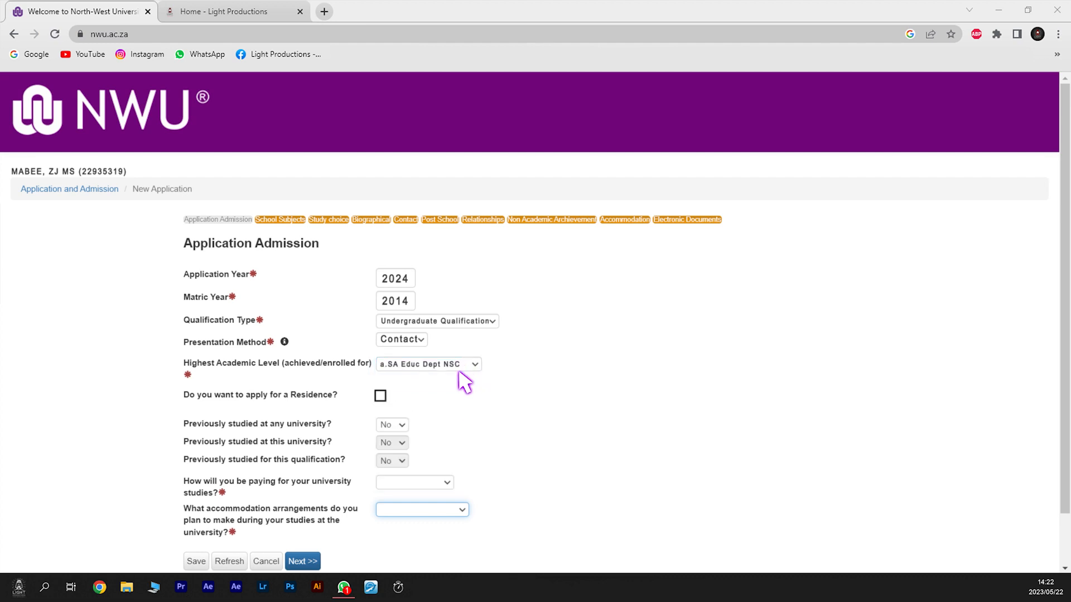
mouse_move(400, 403)
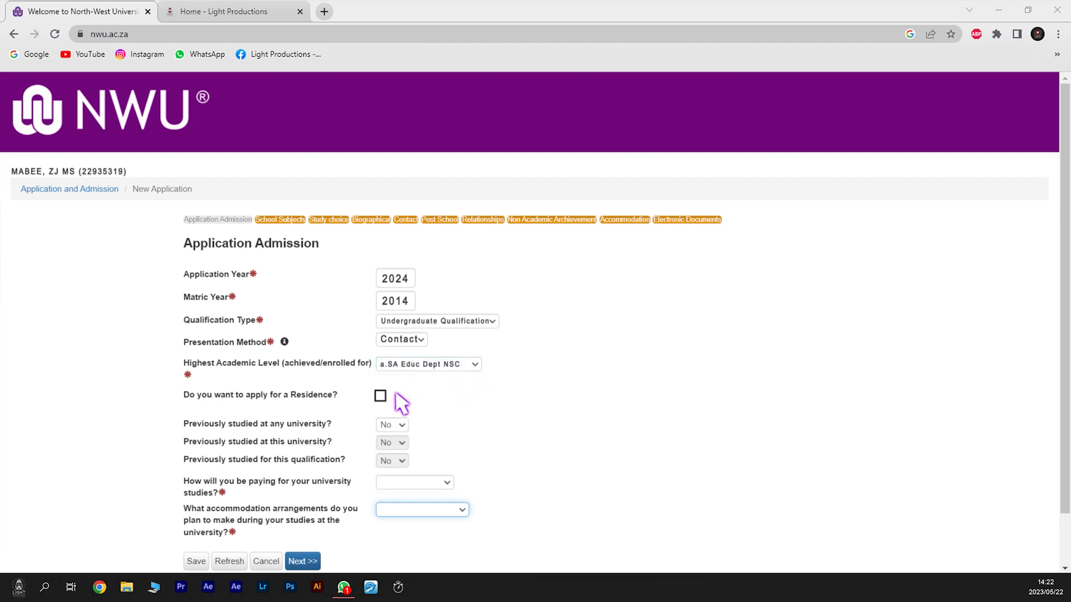
click(380, 396)
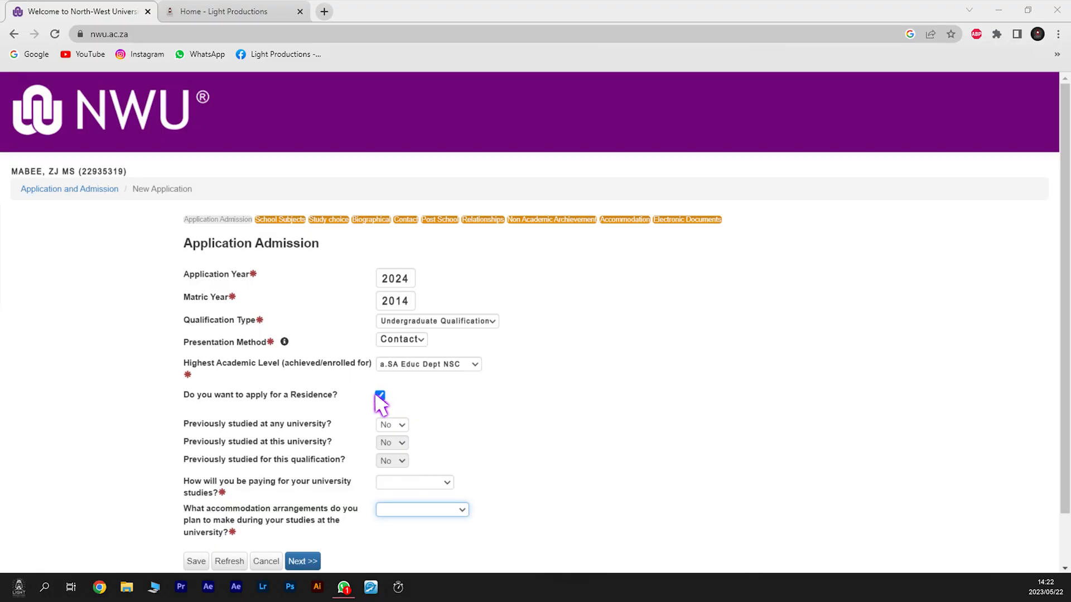
click(379, 395)
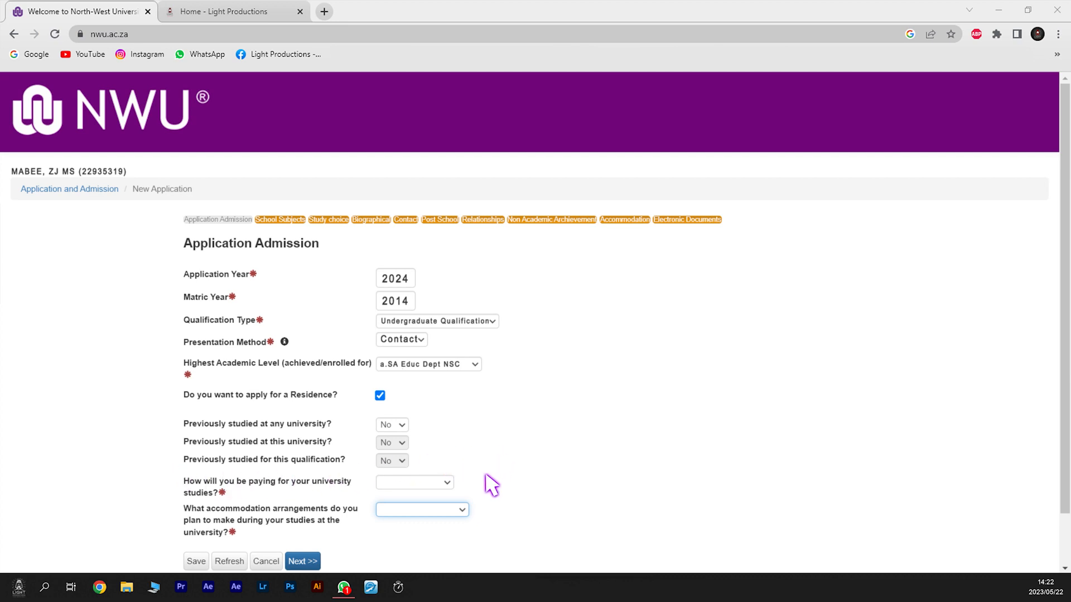
Choose Self-Paying for study funding and NWU Residence as accommodation.
click(414, 482)
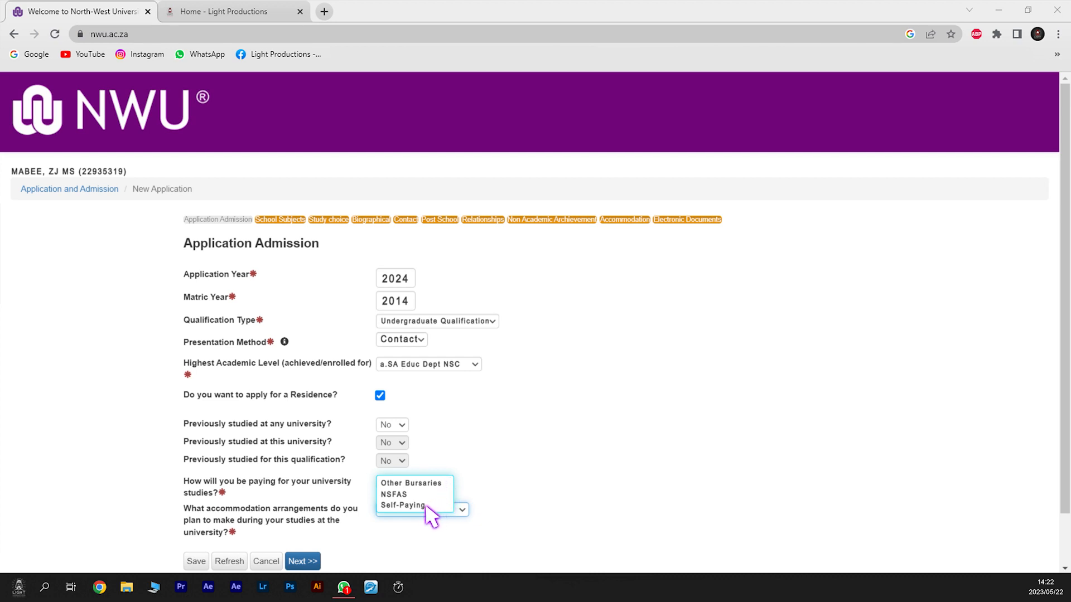
click(403, 505)
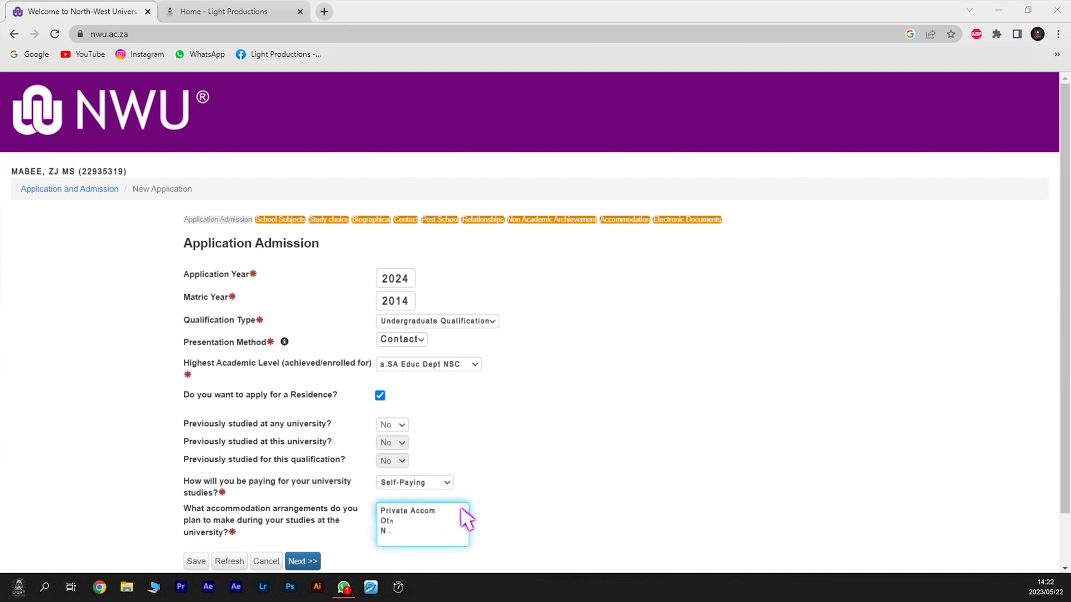
click(408, 511)
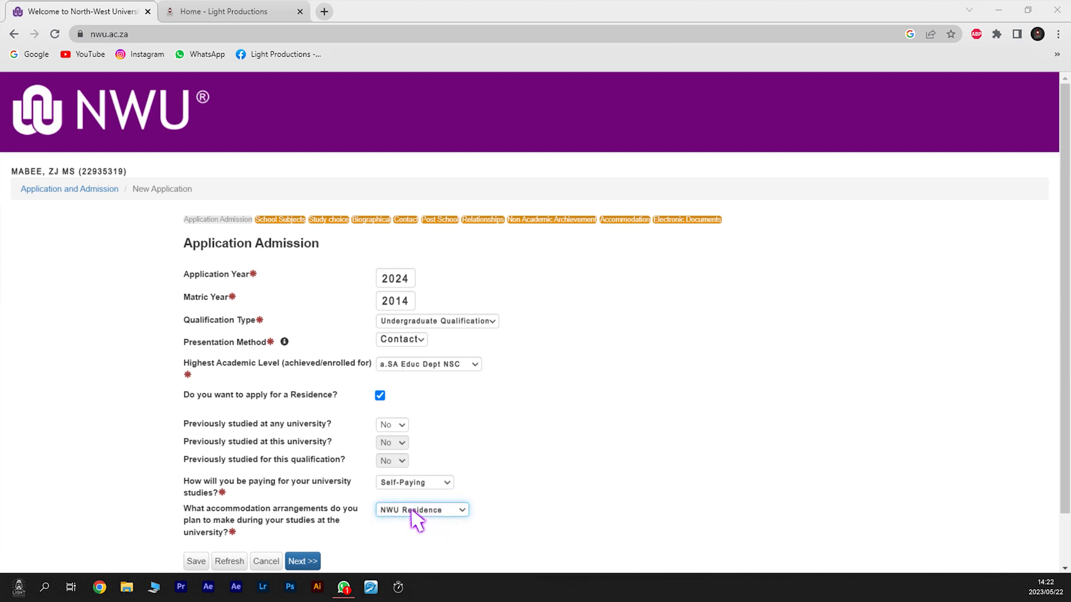
mouse_move(196, 561)
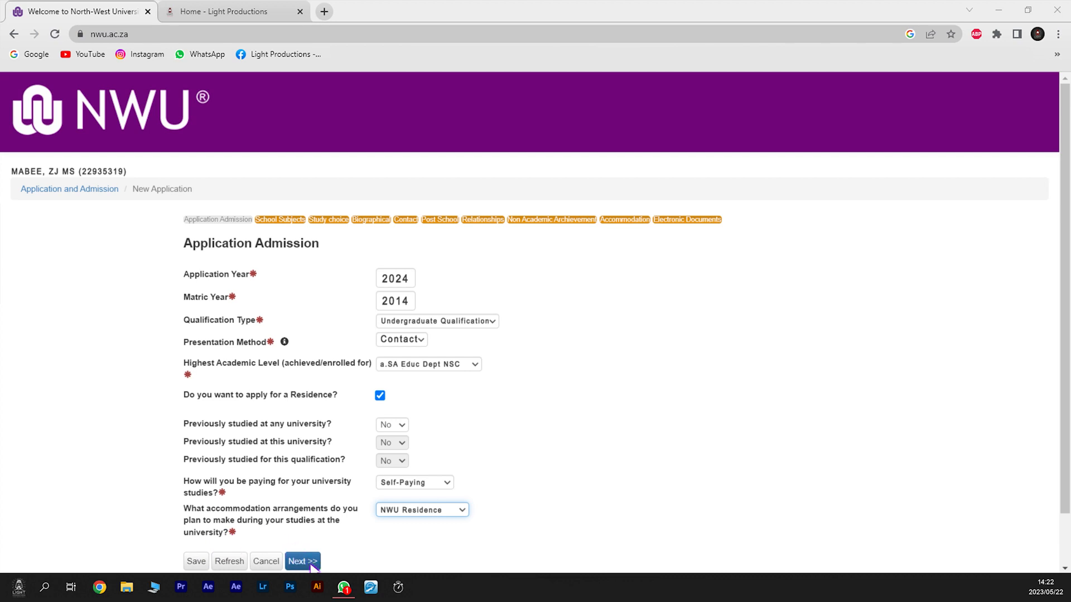
Fill Grade 12 school details and subject marks, then continue with Next to Choice of Study.
click(302, 560)
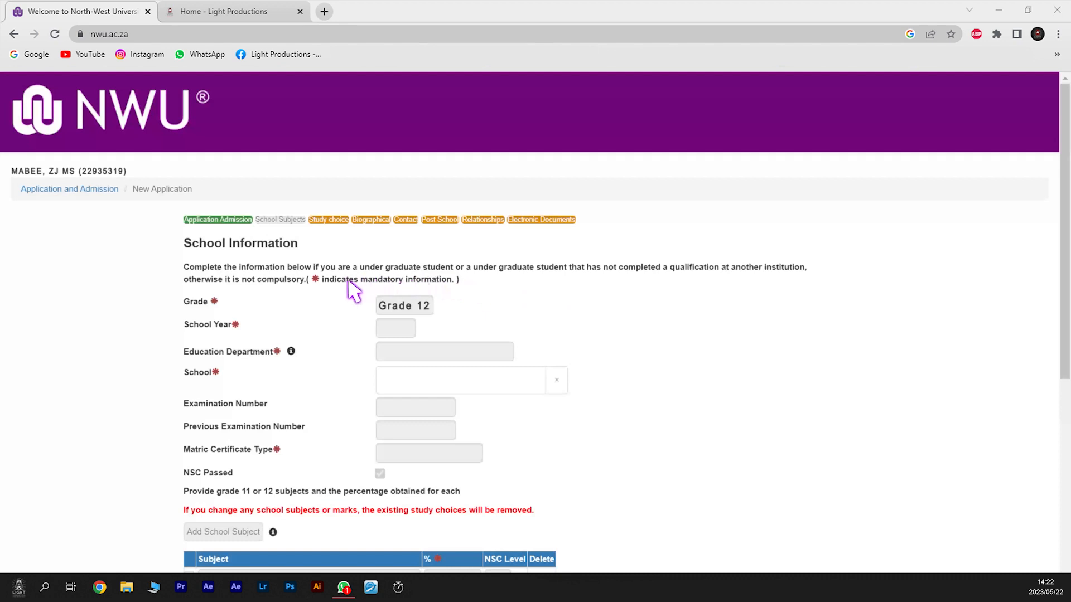
mouse_move(453, 327)
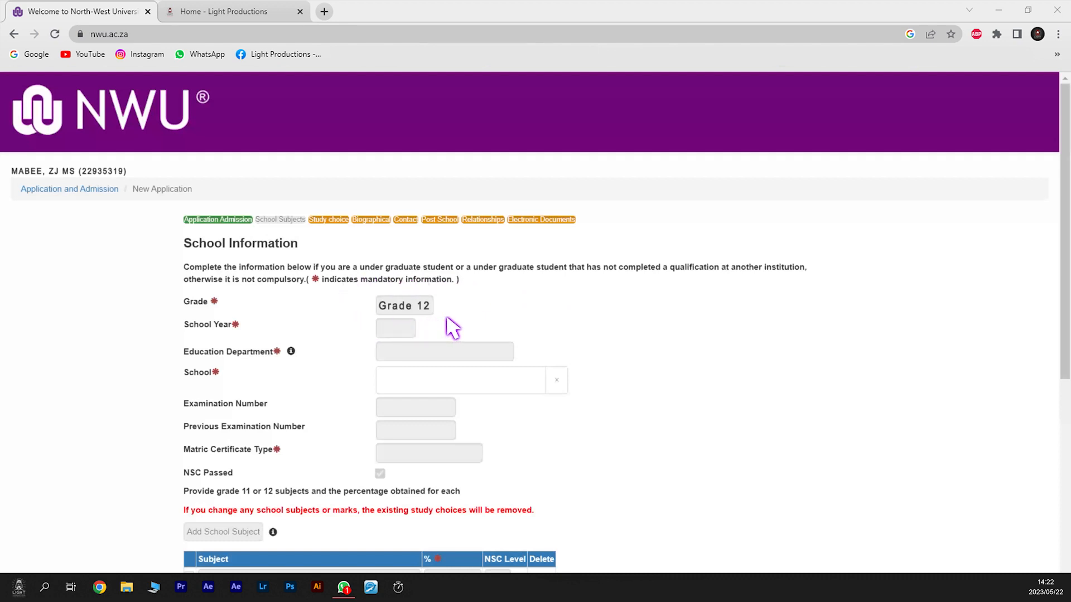
text(2014)
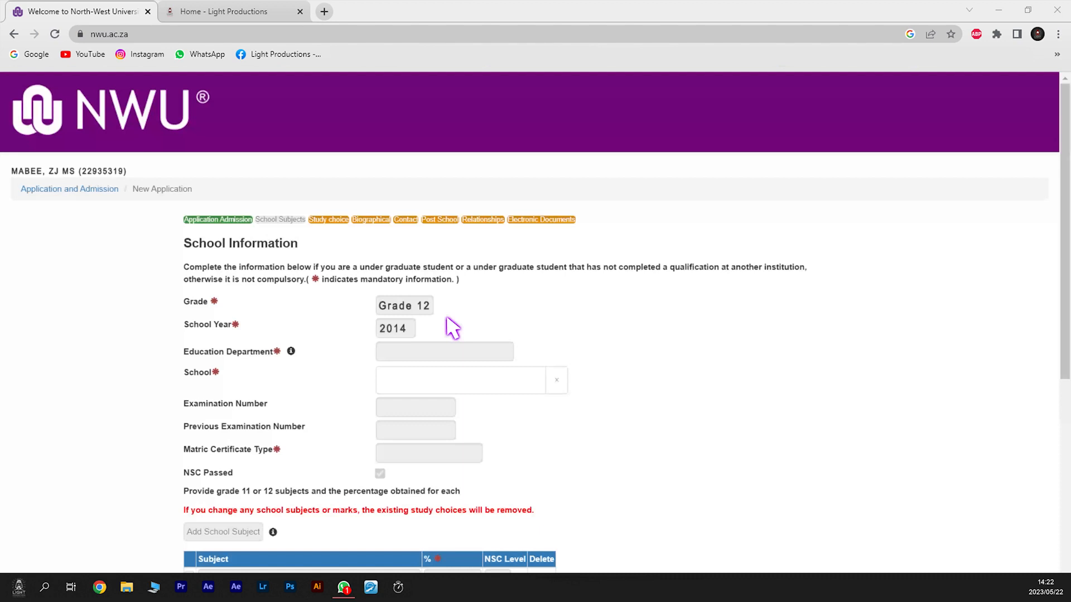
click(444, 350)
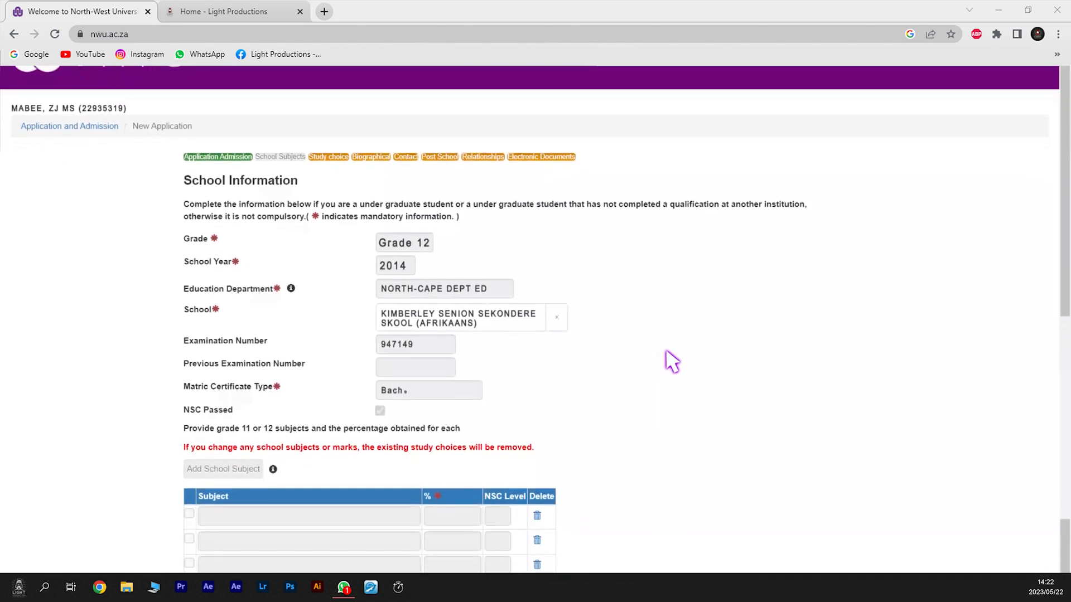
scroll(down, 3)
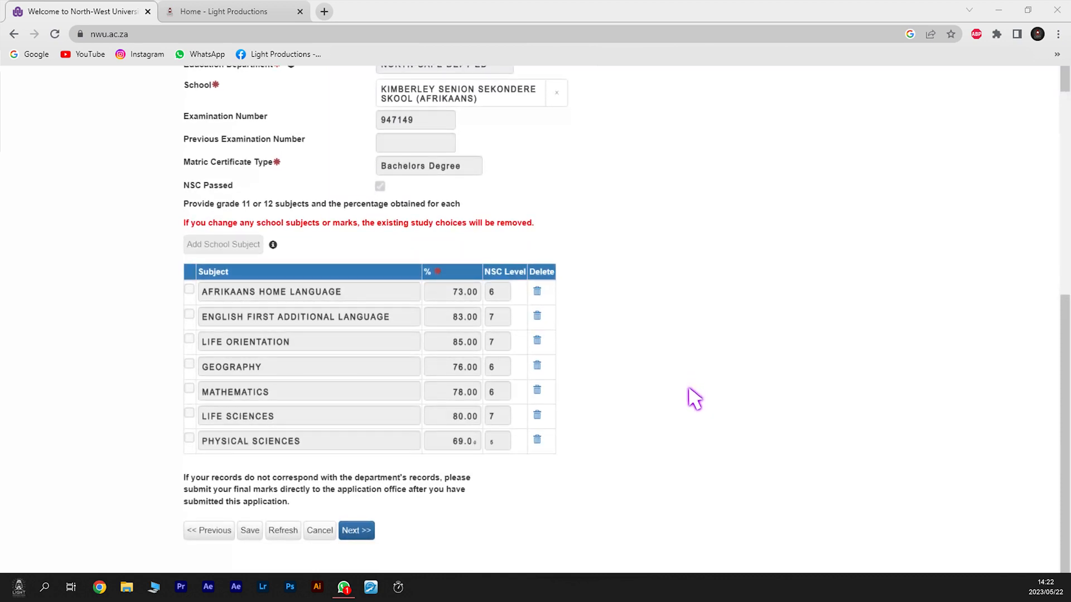
click(356, 530)
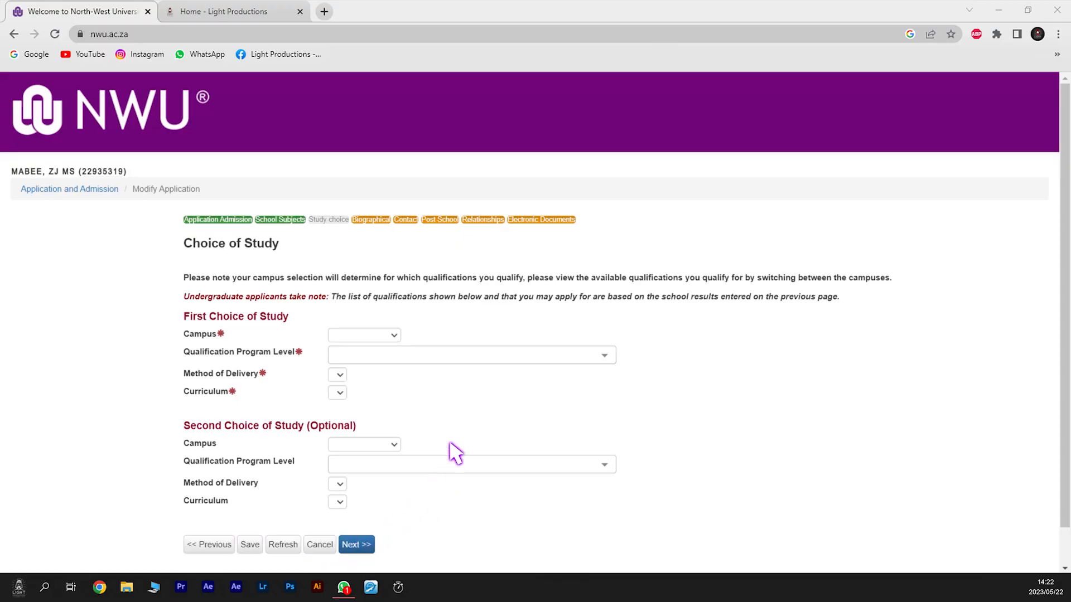
Select Mahikeng campus and the BSc Environmental Sciences with Botany & Chemistry as first choice.
click(364, 335)
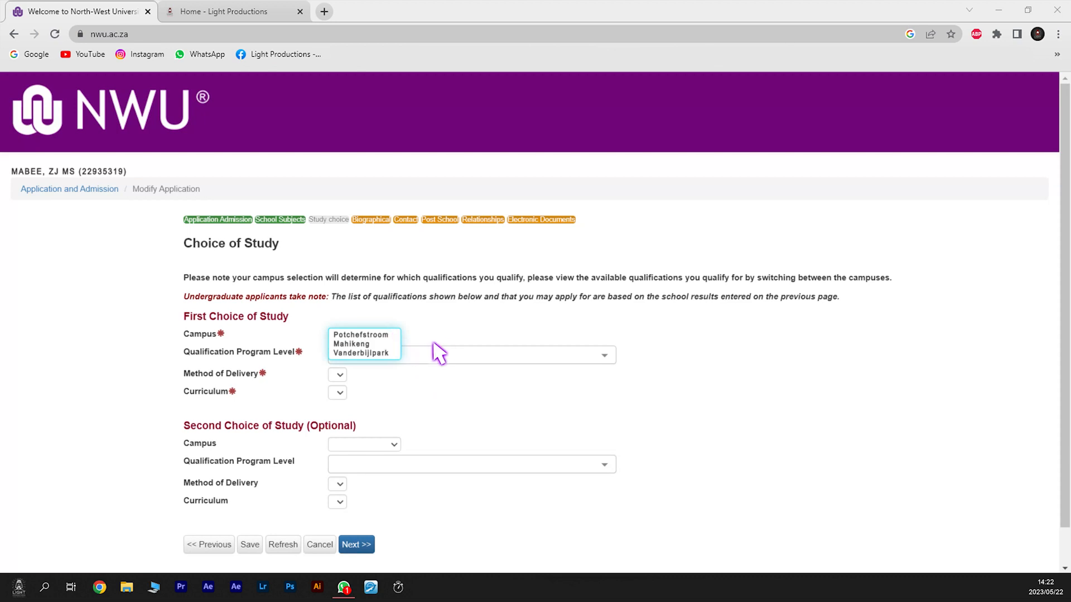
click(352, 344)
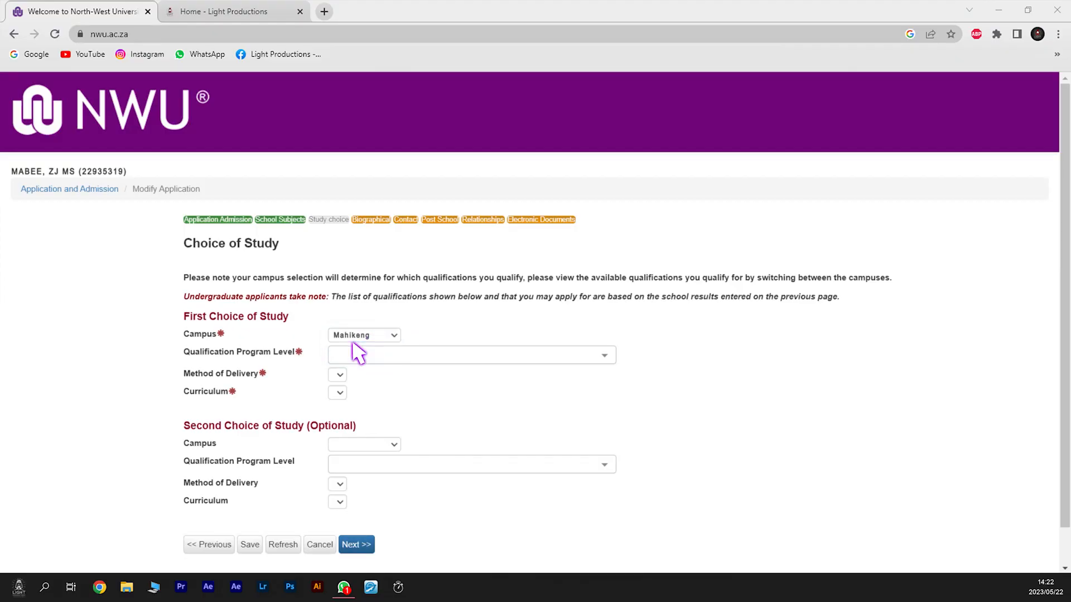
mouse_move(388, 363)
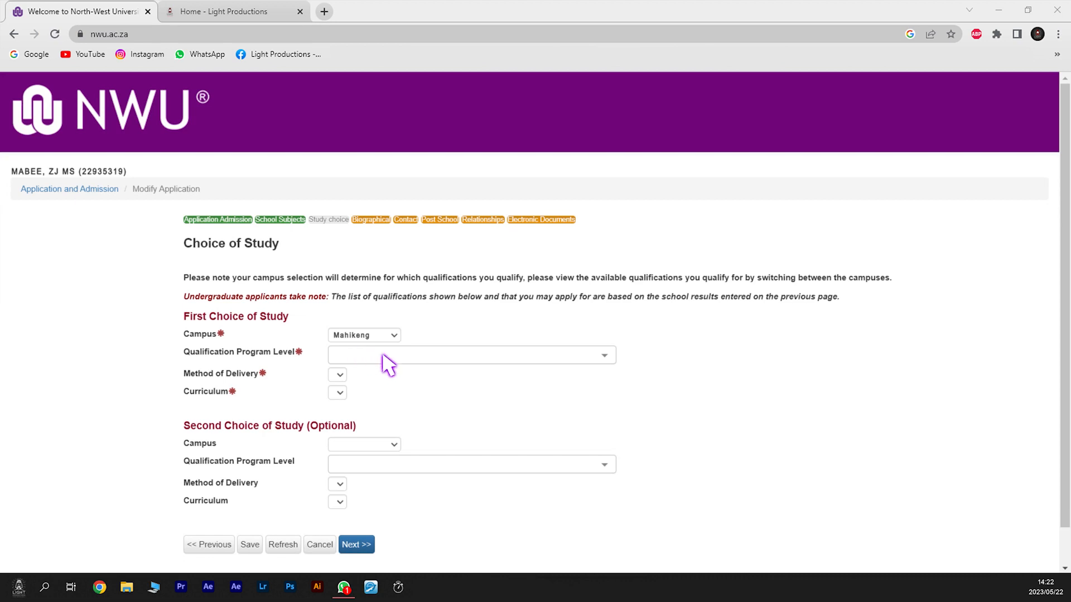
click(470, 354)
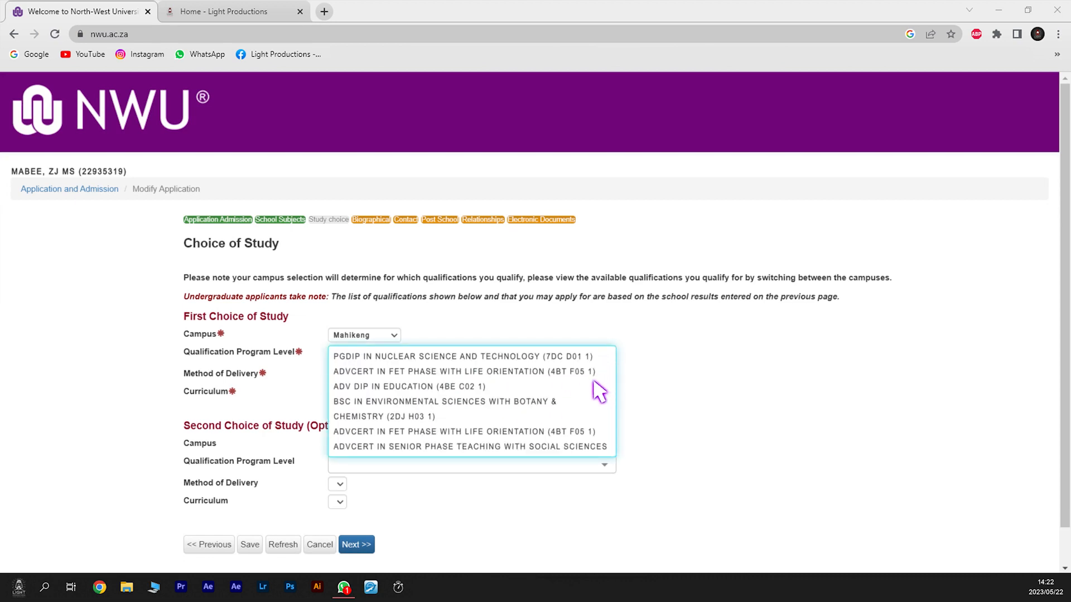
click(444, 408)
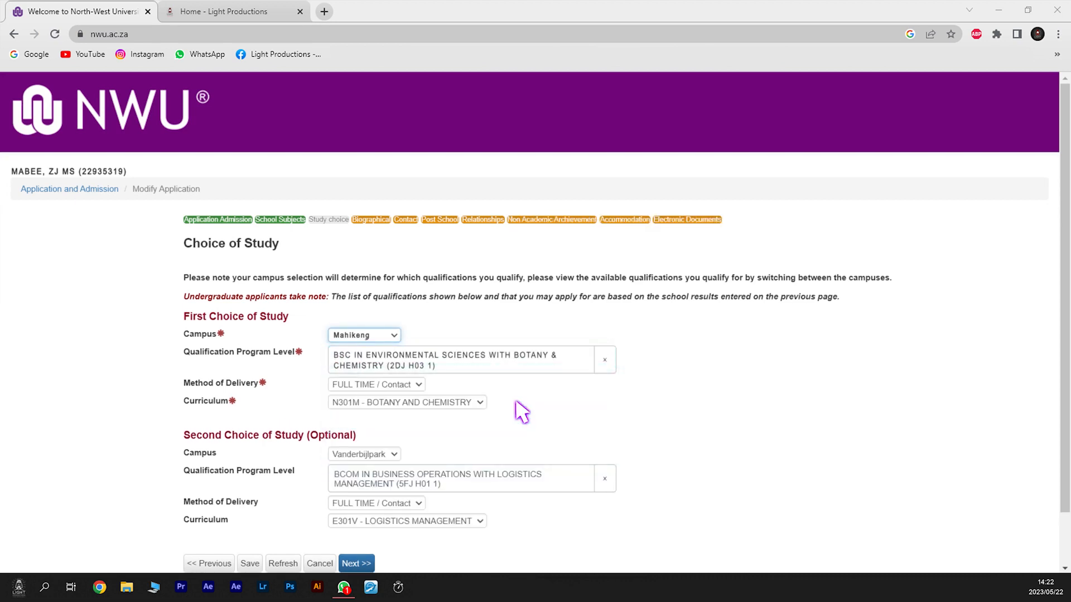
mouse_move(436, 539)
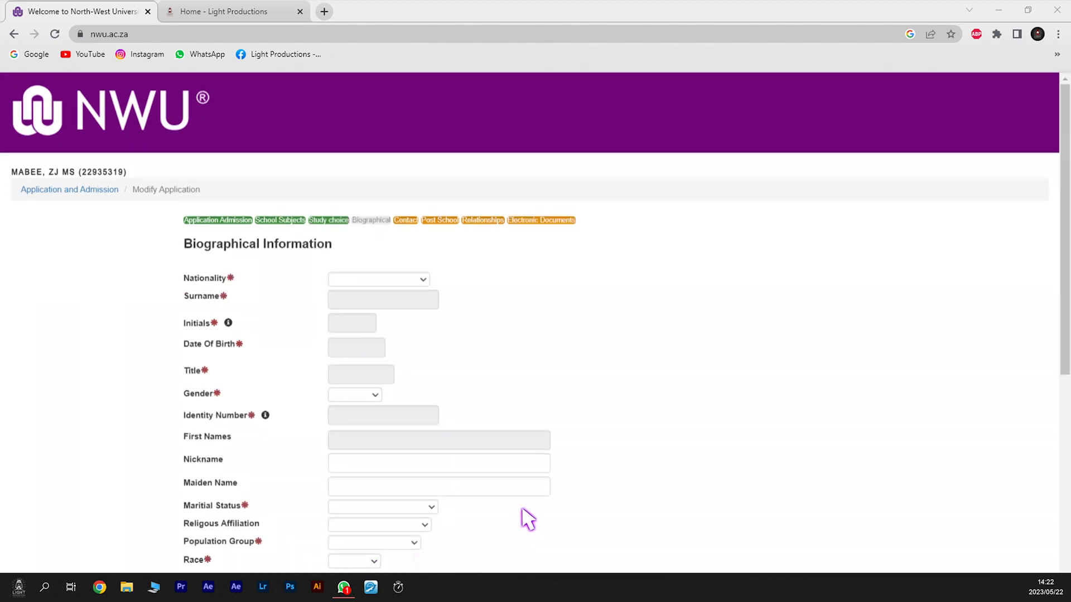
mouse_move(617, 328)
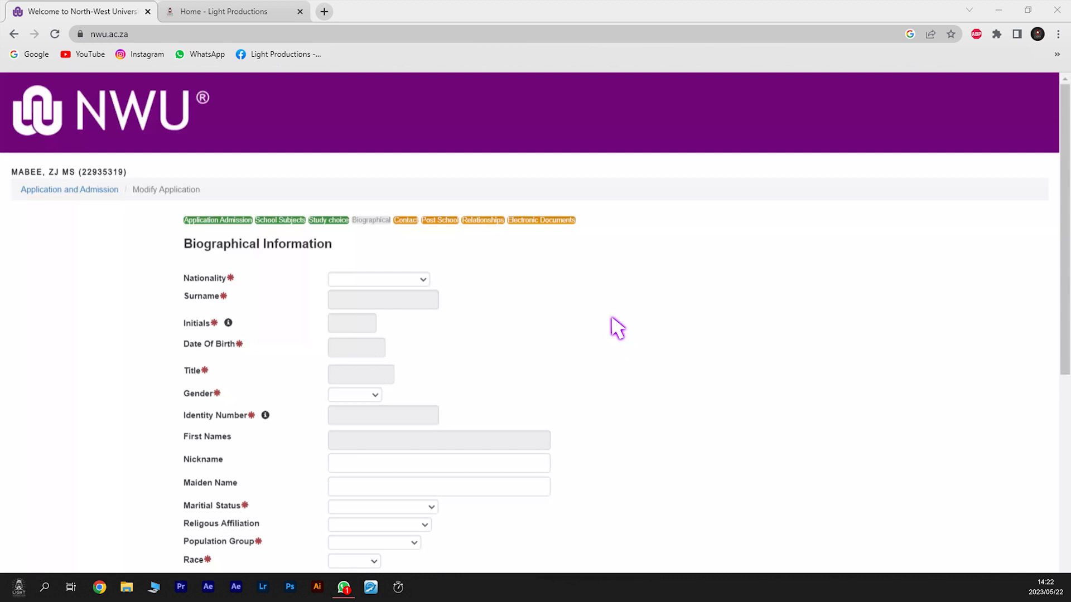
mouse_move(427, 287)
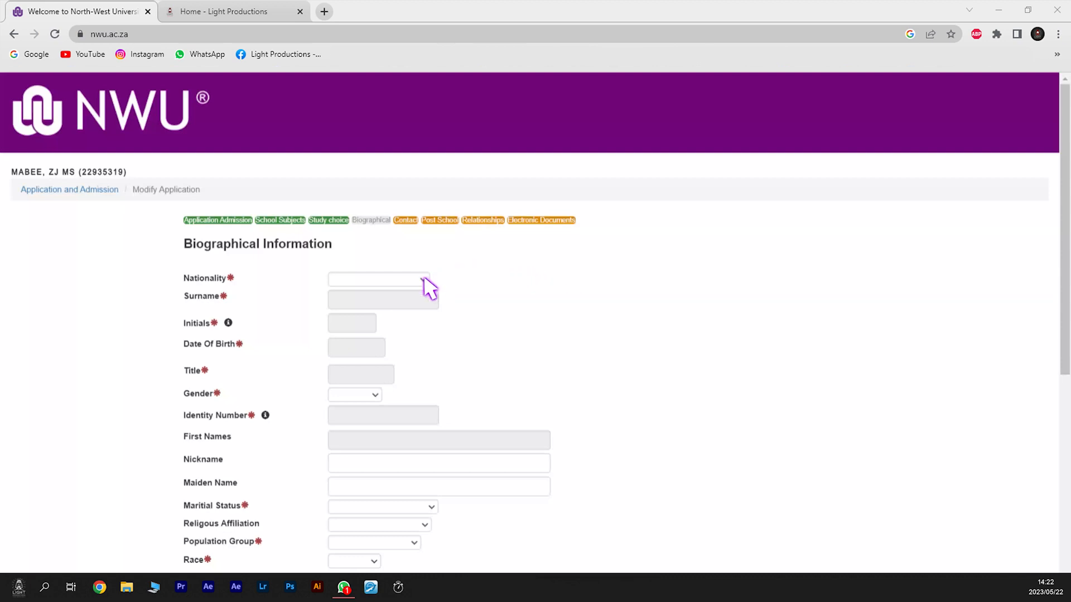
Choose the nationality and work down the Biographical Information fields.
click(378, 279)
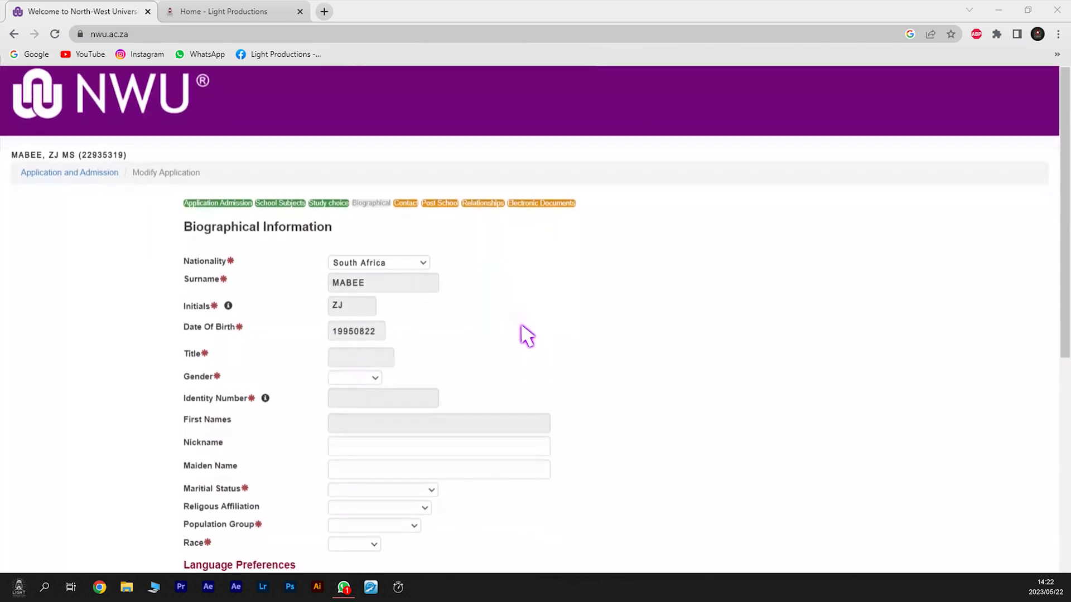
scroll(down, 3)
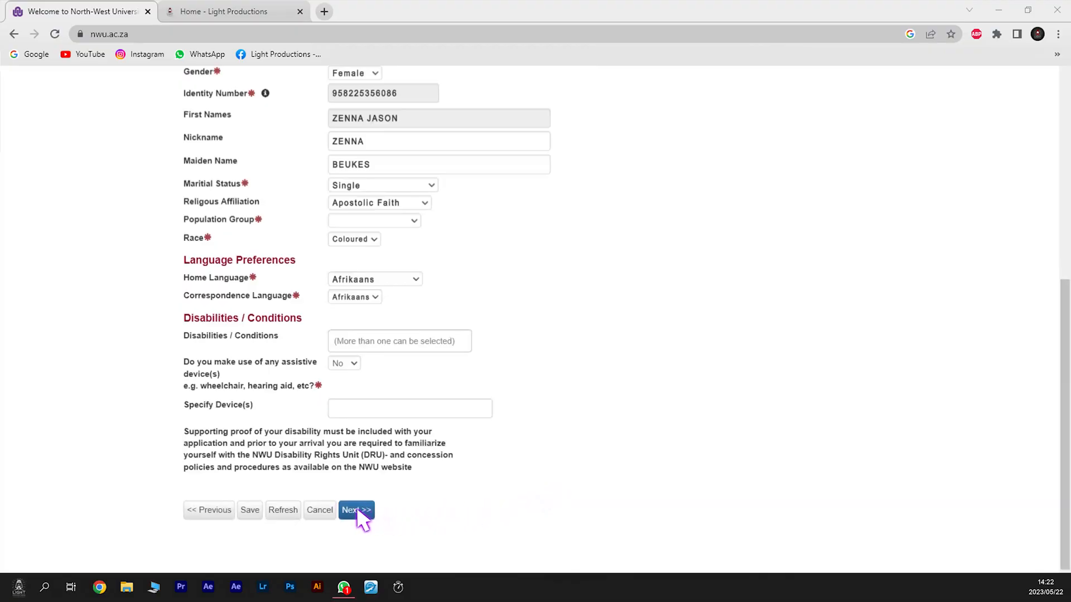
Proceed to Contact Information and fill e-mail correspondence and Kimberley addresses.
click(356, 510)
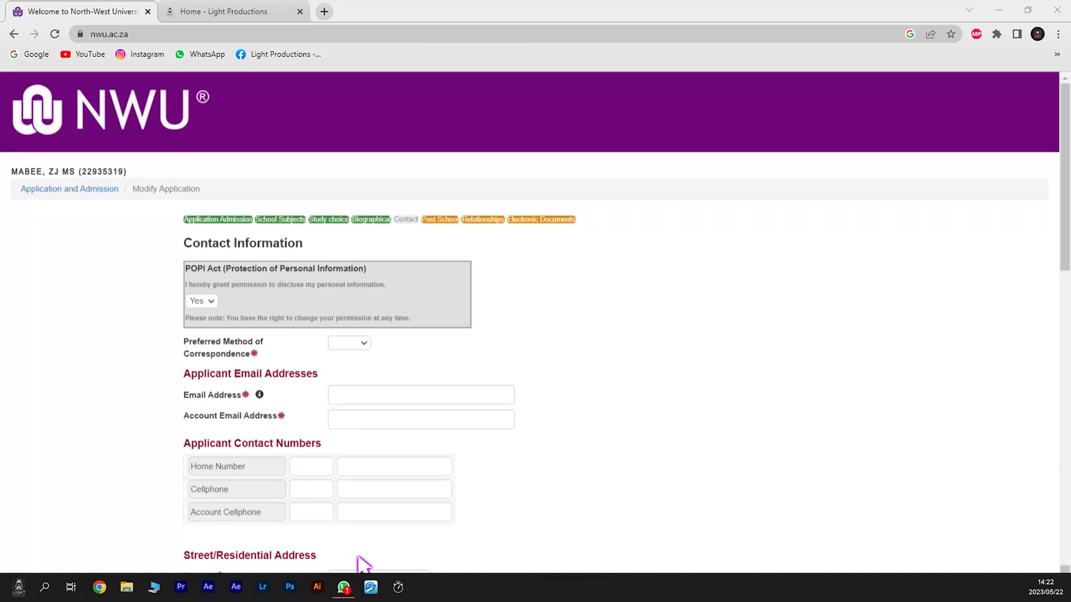
mouse_move(215, 309)
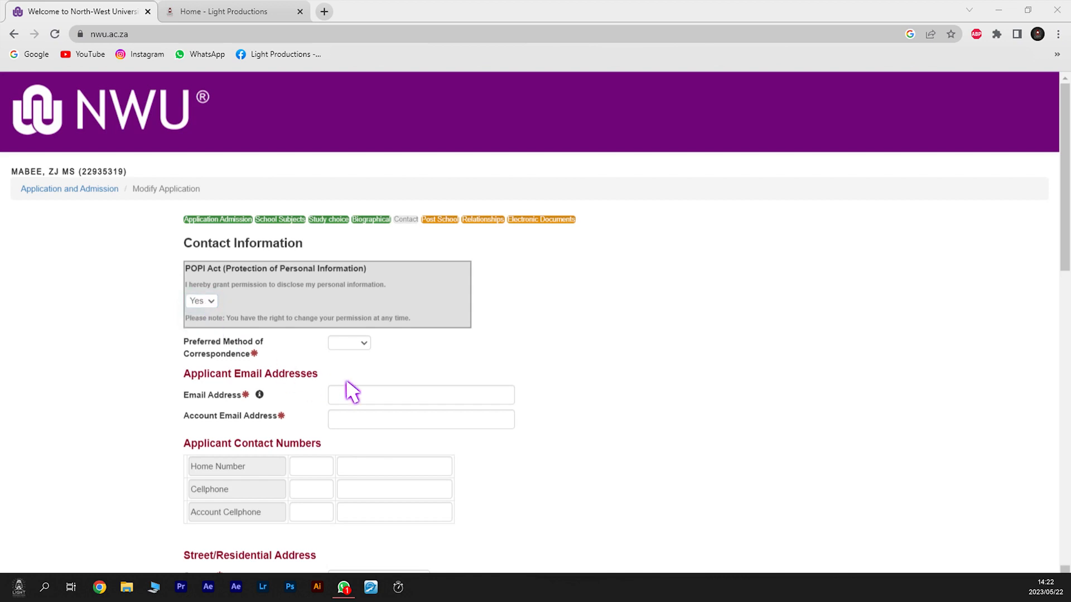
mouse_move(617, 341)
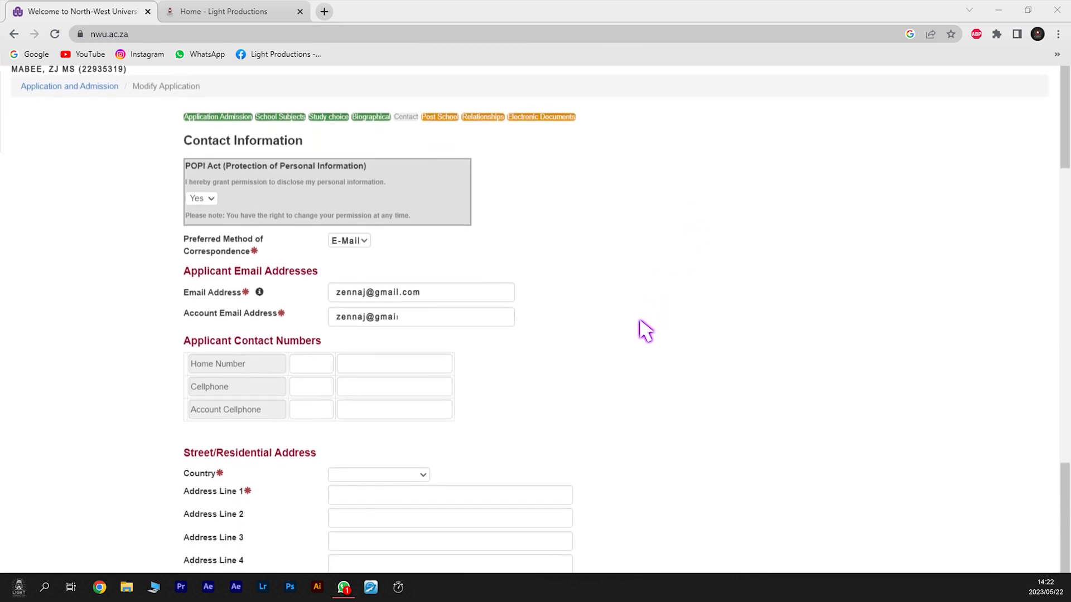
scroll(down, 3)
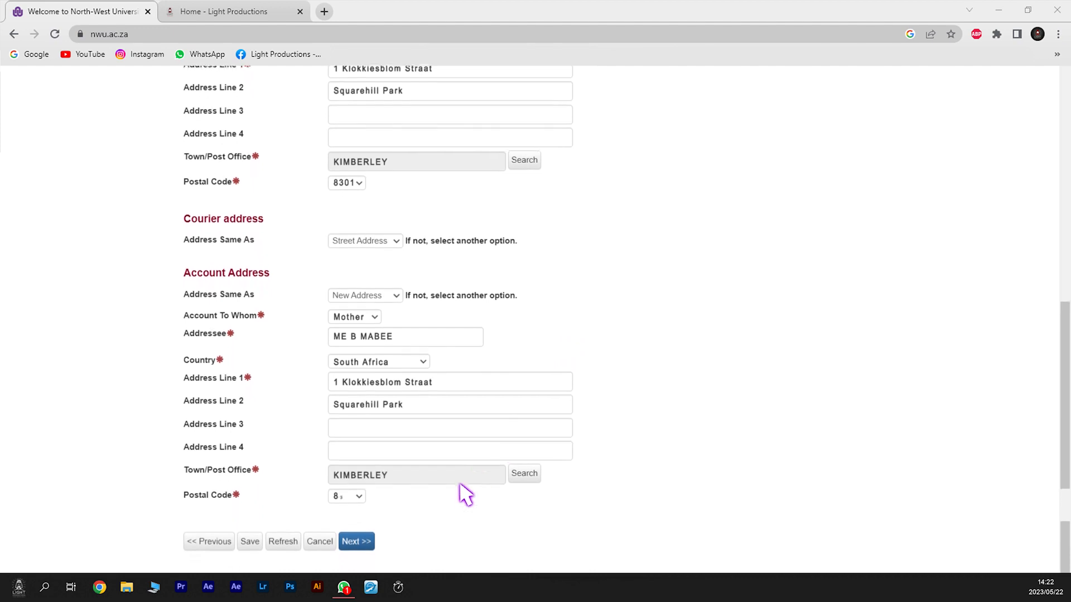
Continue to Post School Information and mark the tertiary registration as First registration.
click(356, 541)
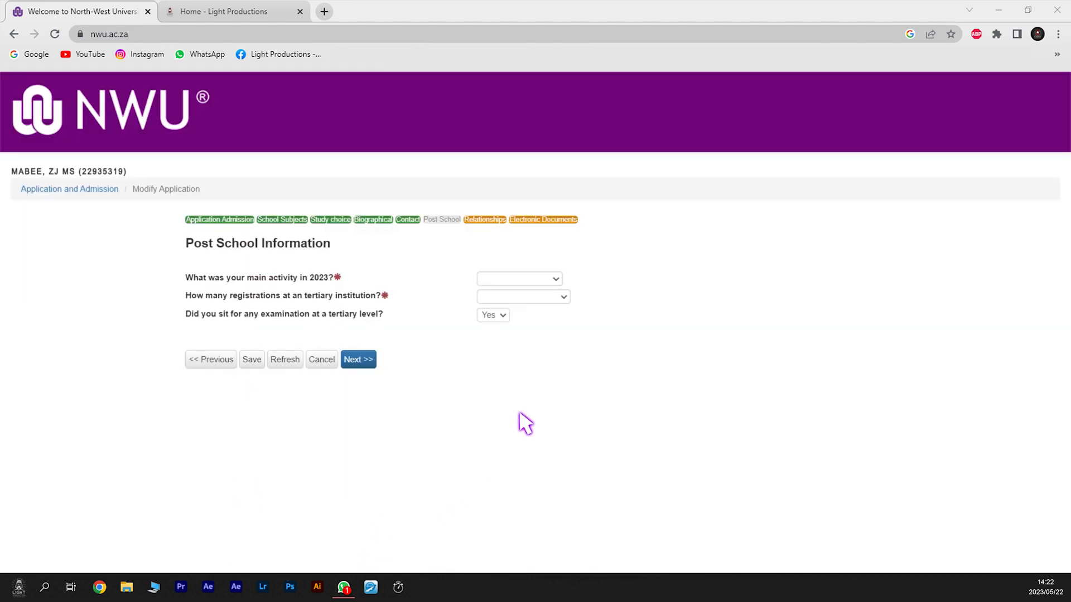
mouse_move(583, 301)
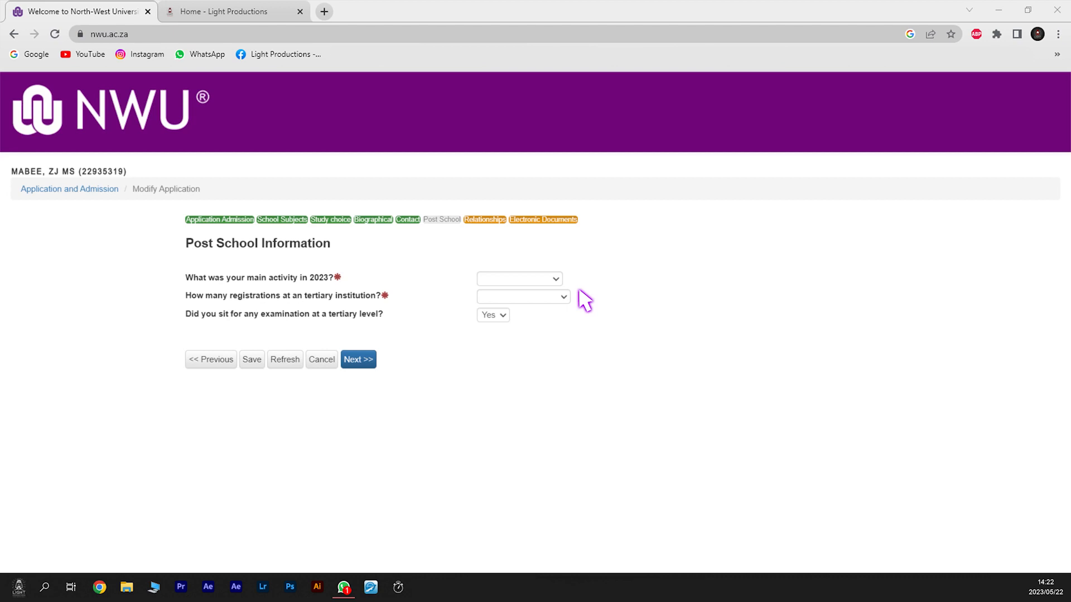
click(522, 296)
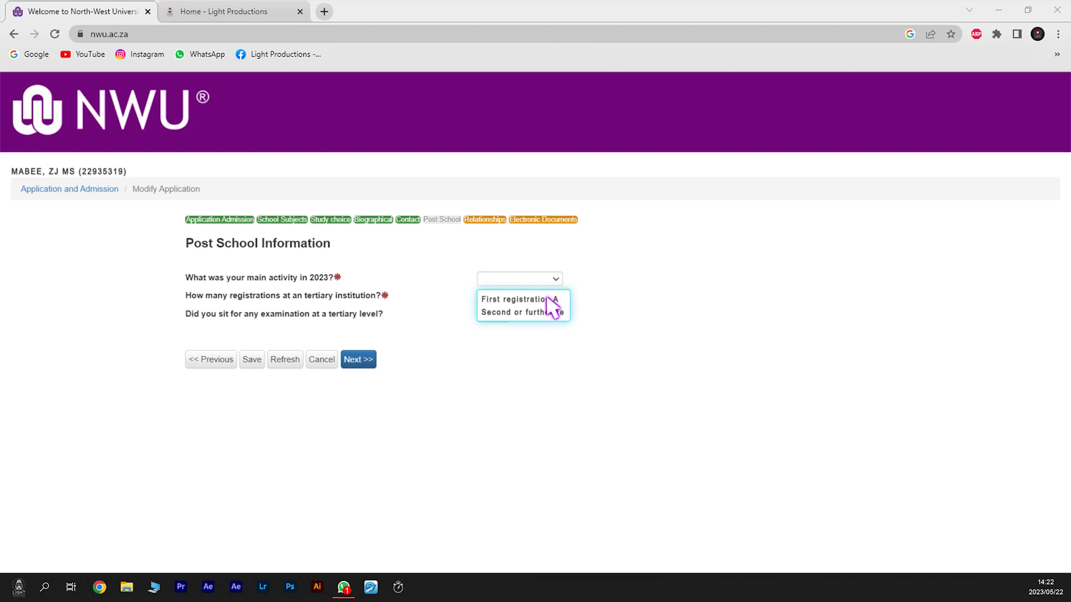
click(519, 299)
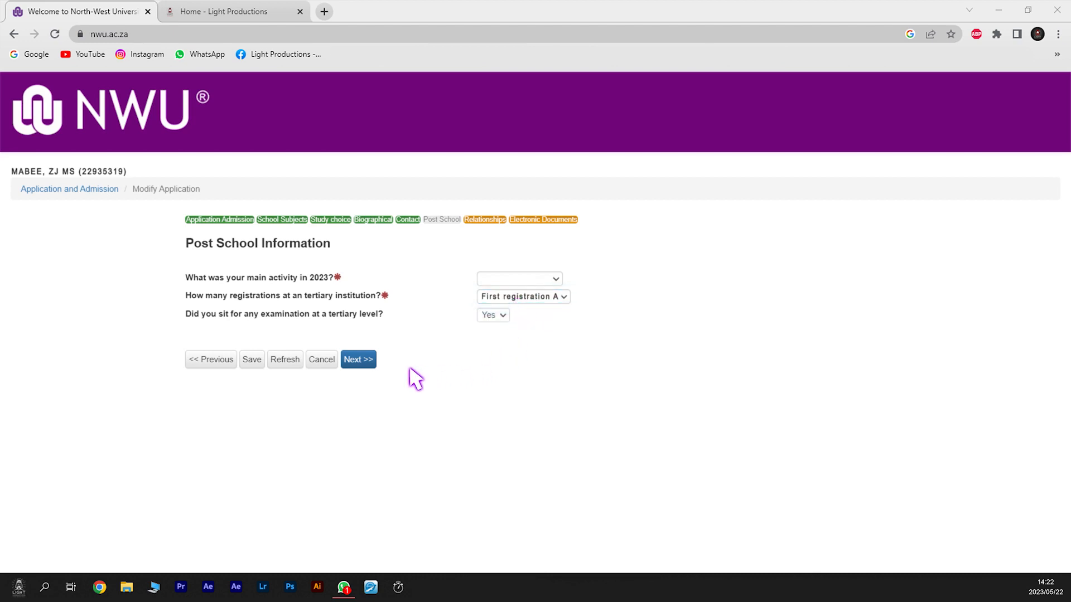
Continue through Relationships with Mother and Next of Kin listed, reaching Accommodation.
click(358, 359)
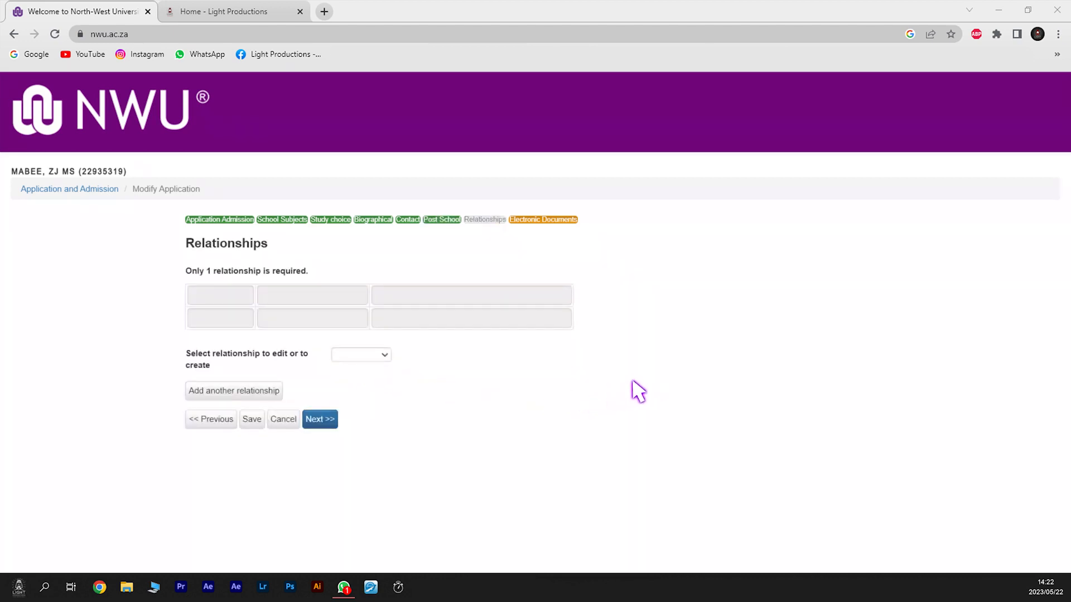
mouse_move(740, 270)
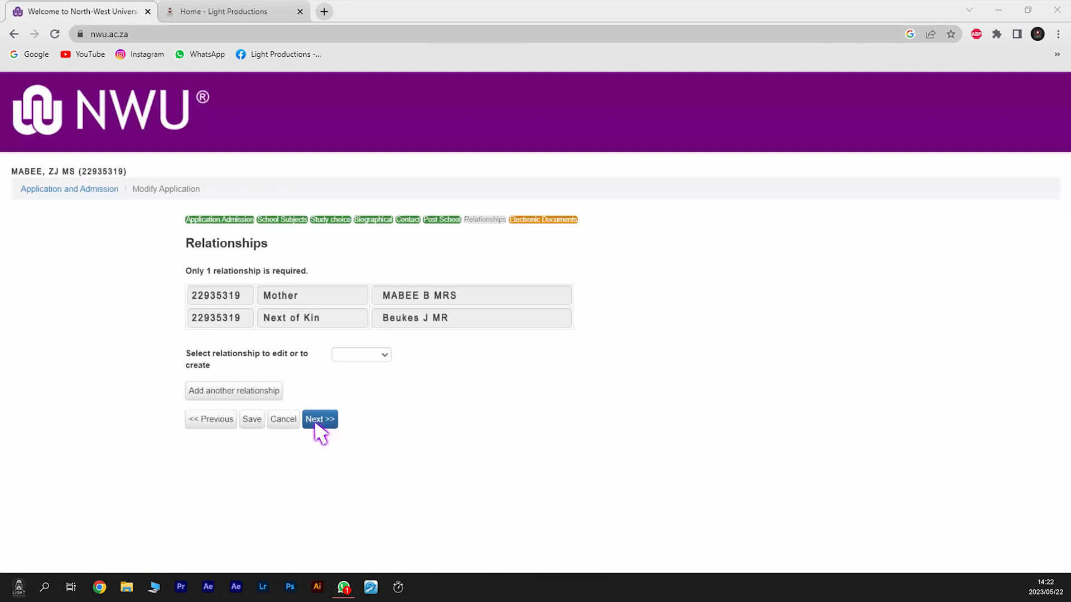
click(319, 419)
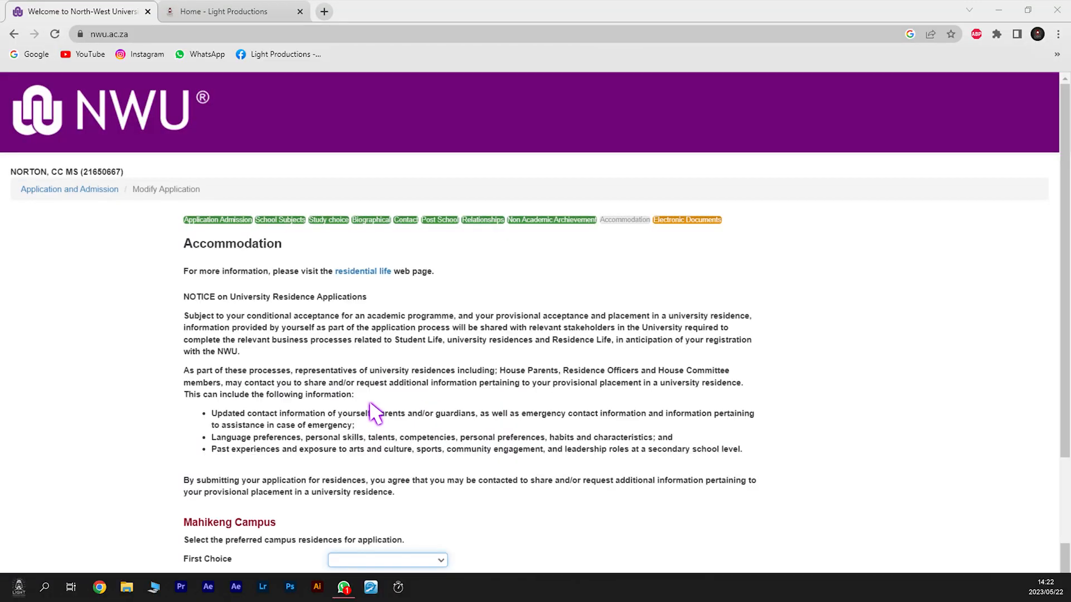
Continue past the Accommodation residence page without changes.
scroll(down, 3)
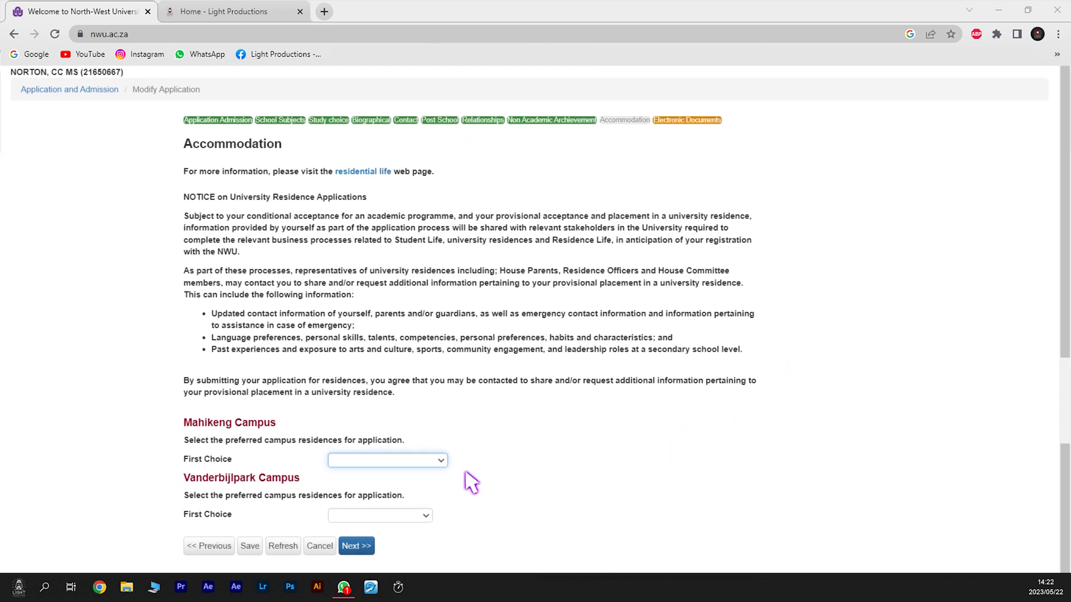
click(387, 460)
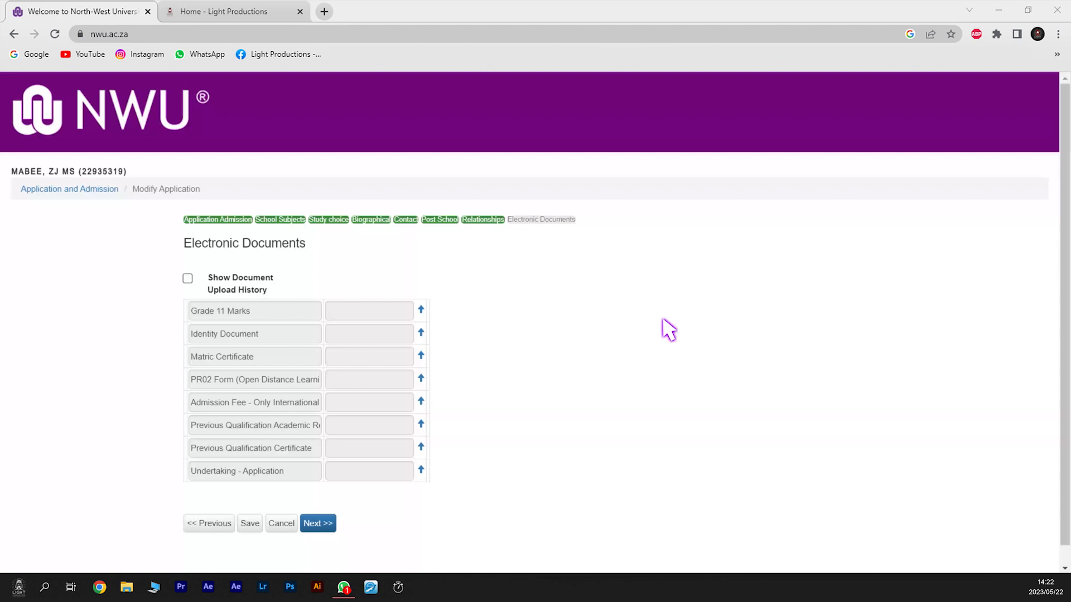
mouse_move(368, 530)
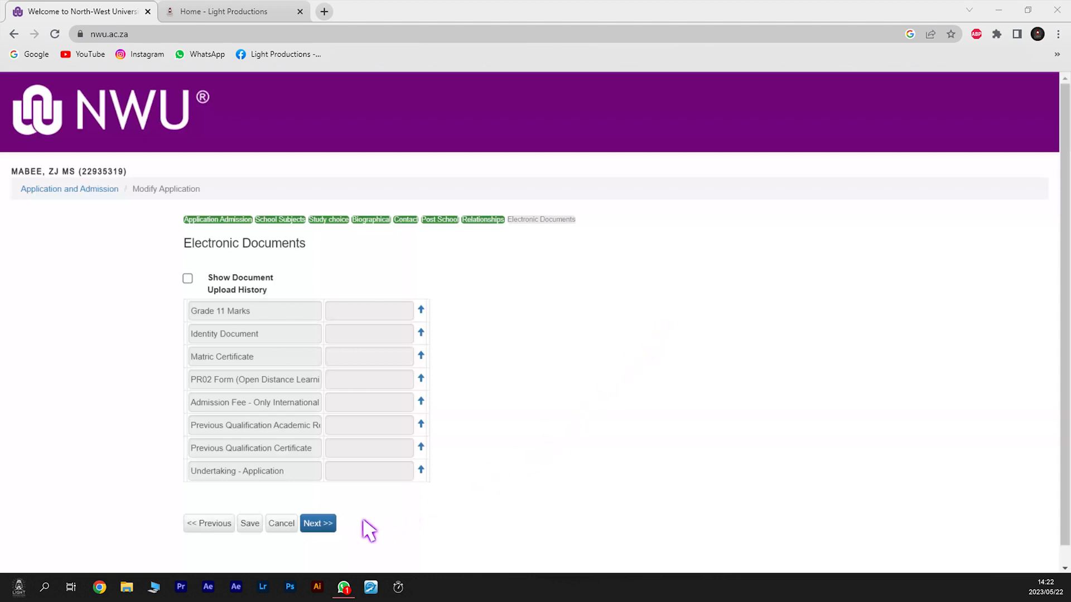
Continue past Electronic Documents and review the Submit Application page with both qualification choices.
click(318, 523)
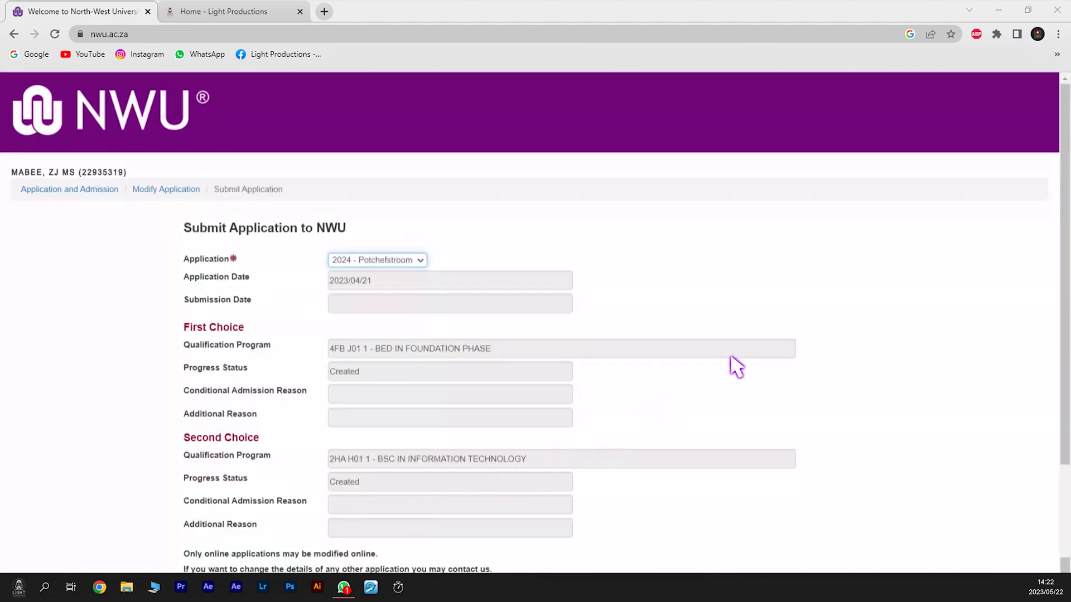
scroll(down, 3)
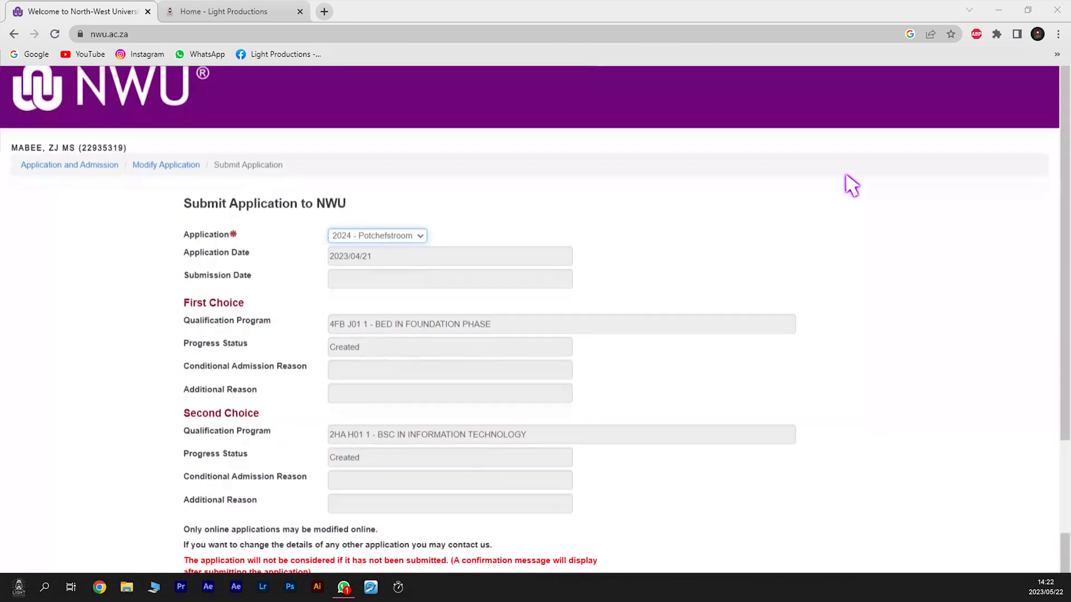
scroll(down, 3)
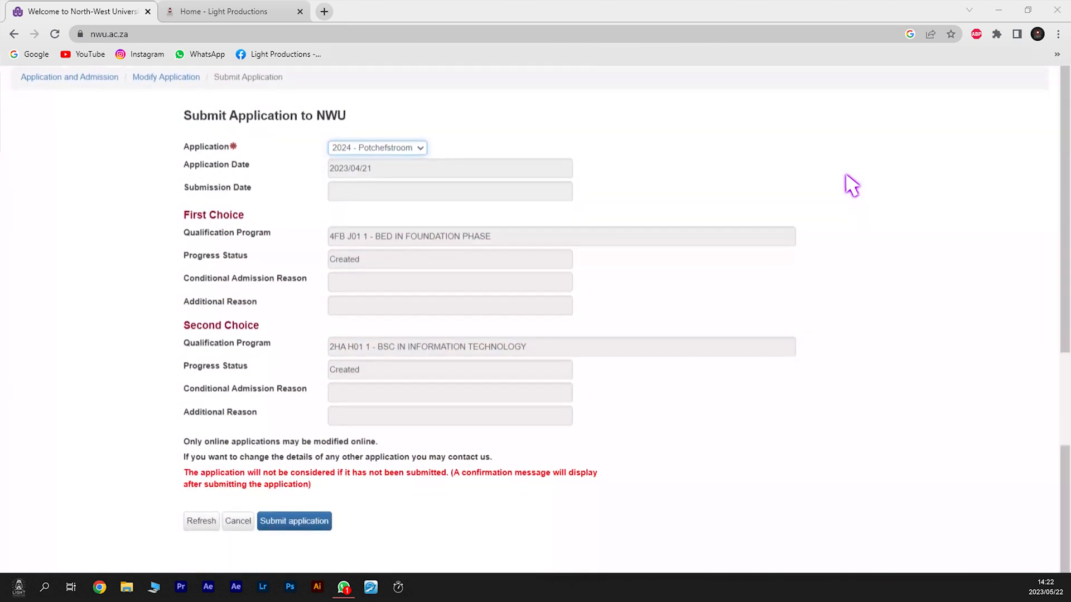